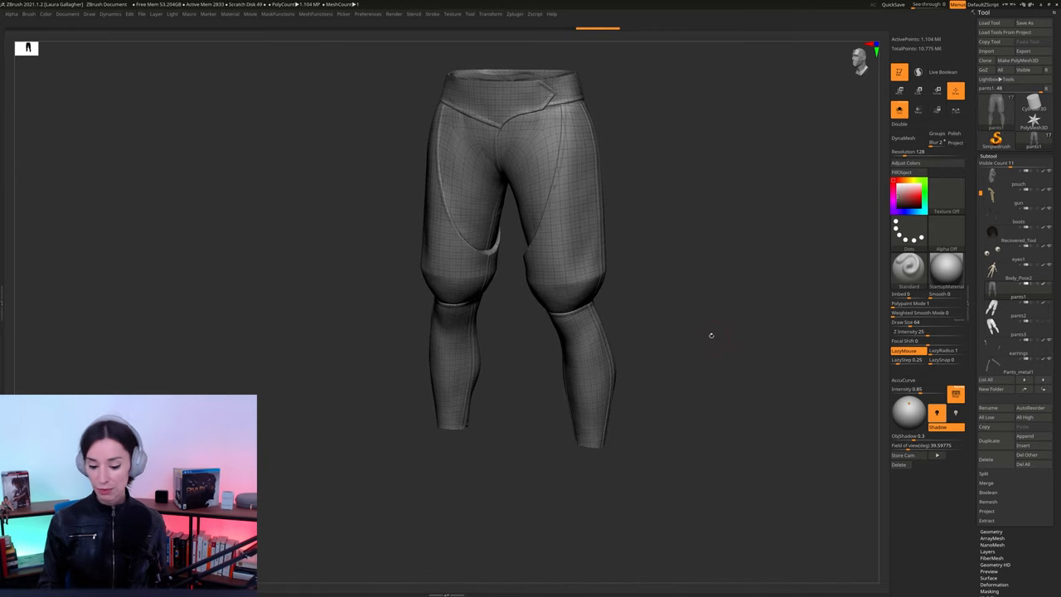
{"action": "mouse_move", "coordinate": [722, 305]}
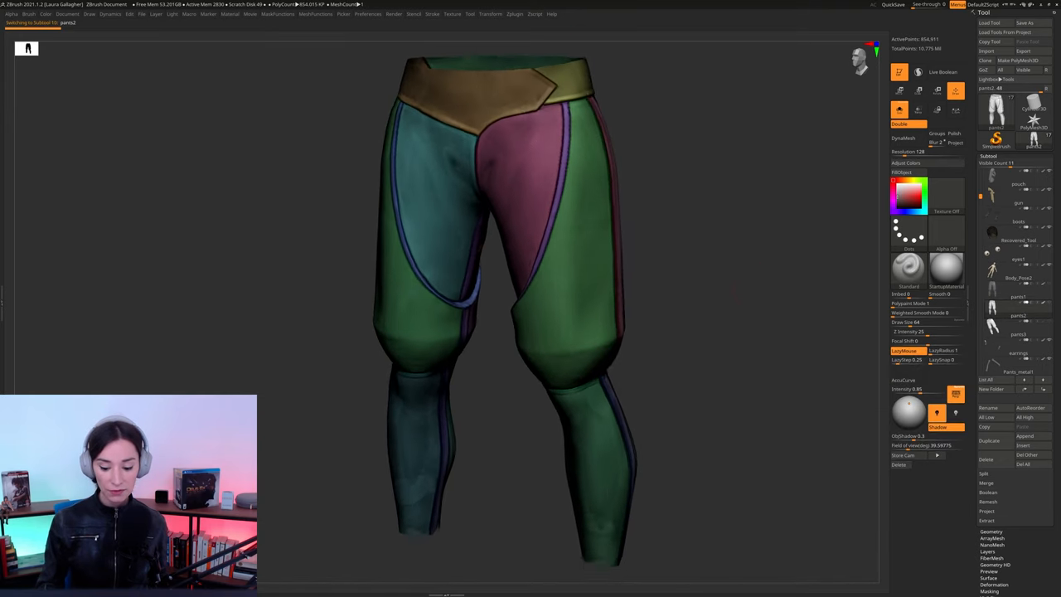
Turn on polyframe display so the pants' polygroup colours and wireframe show together.
{"action": "left_click", "coordinate": [1018, 328]}
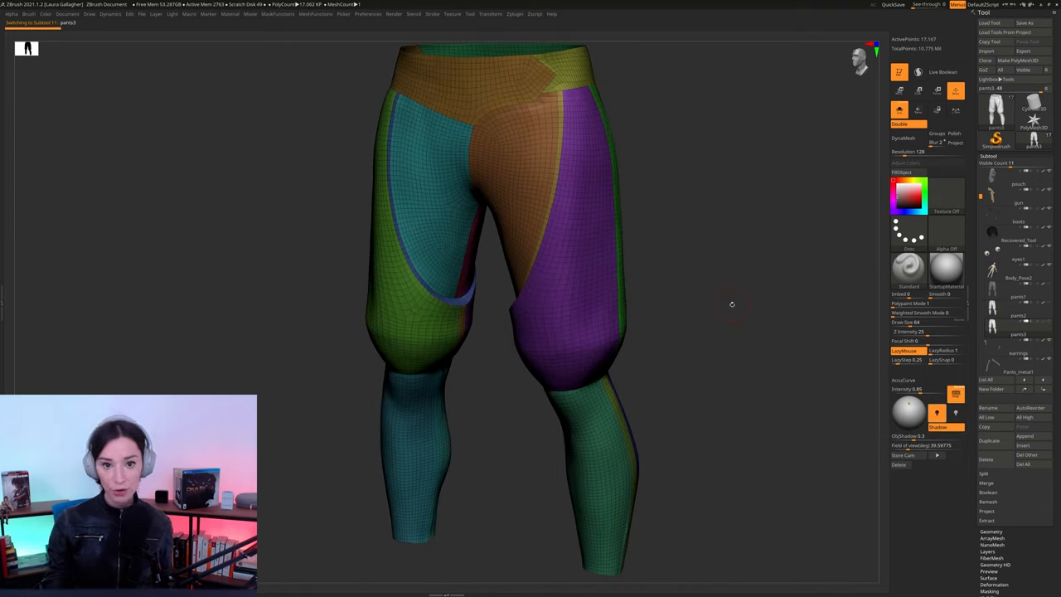
{"action": "mouse_move", "coordinate": [739, 295]}
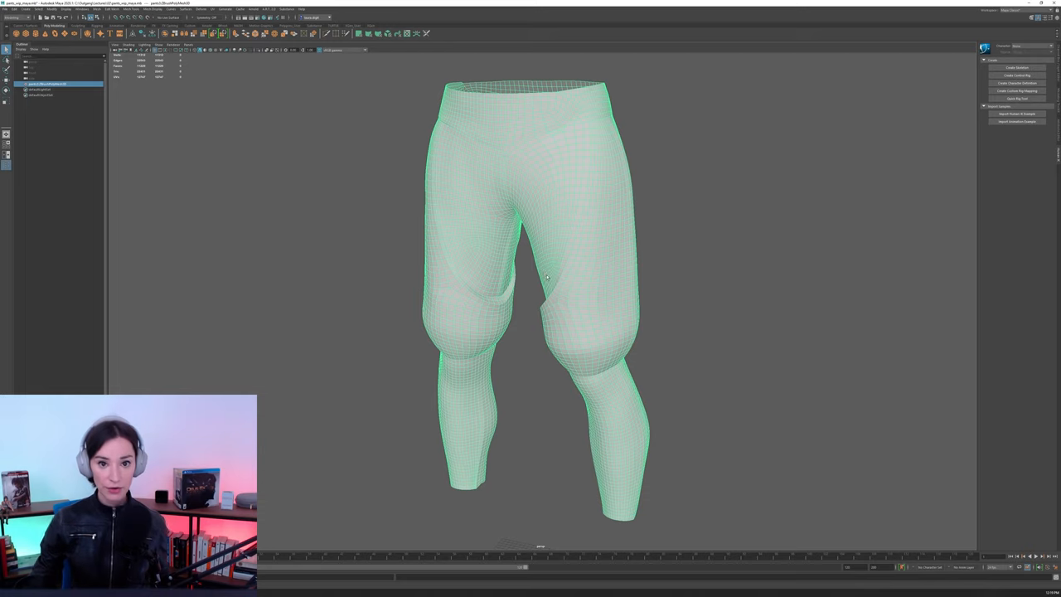
{"action": "mouse_move", "coordinate": [562, 255]}
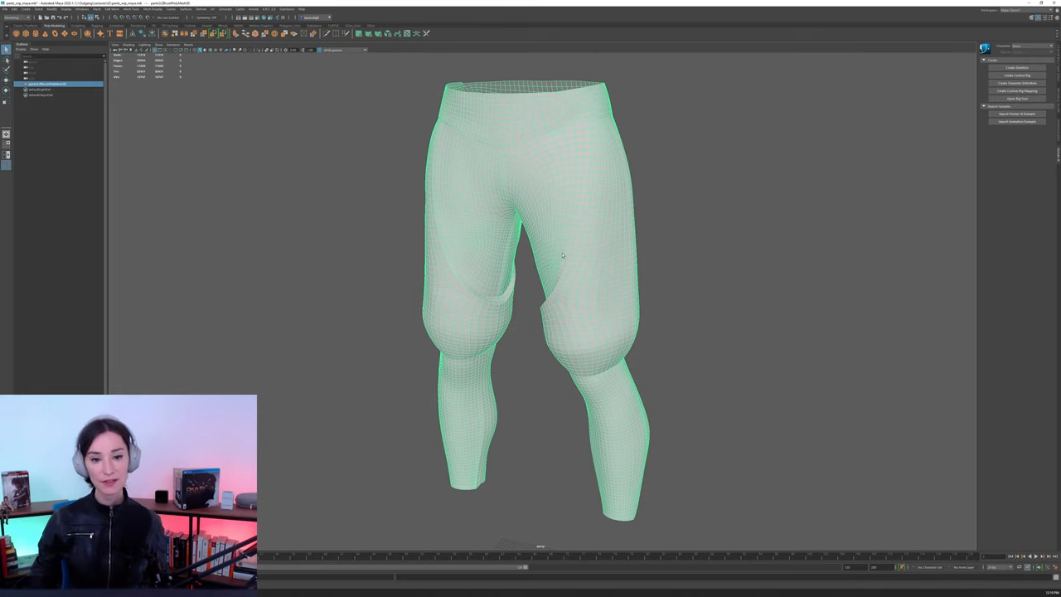
{"action": "mouse_move", "coordinate": [543, 225]}
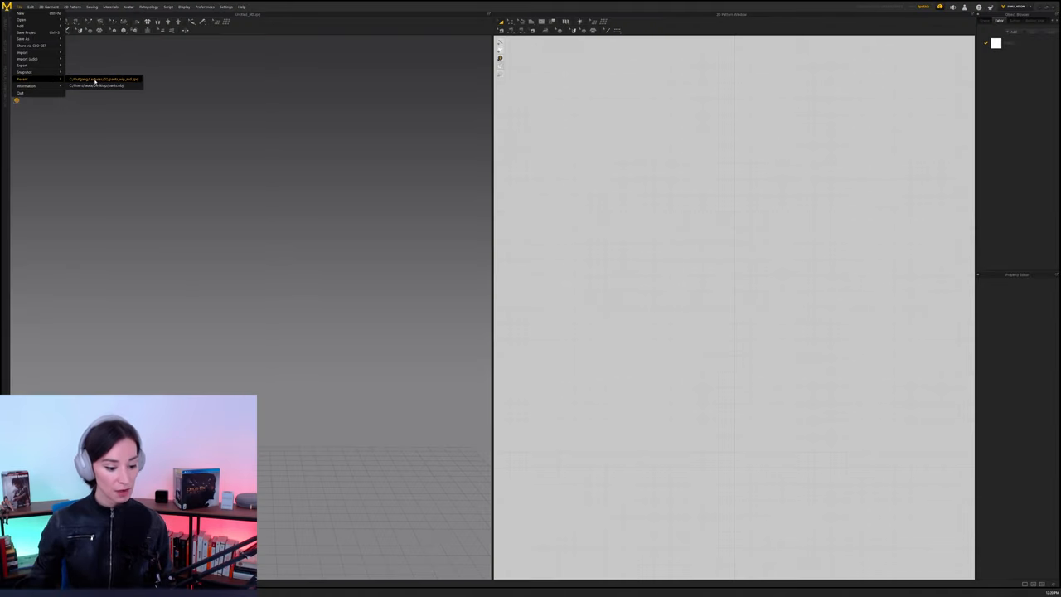
Choose Import from Marvelous Designer's File menu to reveal the import formats.
{"action": "left_click", "coordinate": [103, 80]}
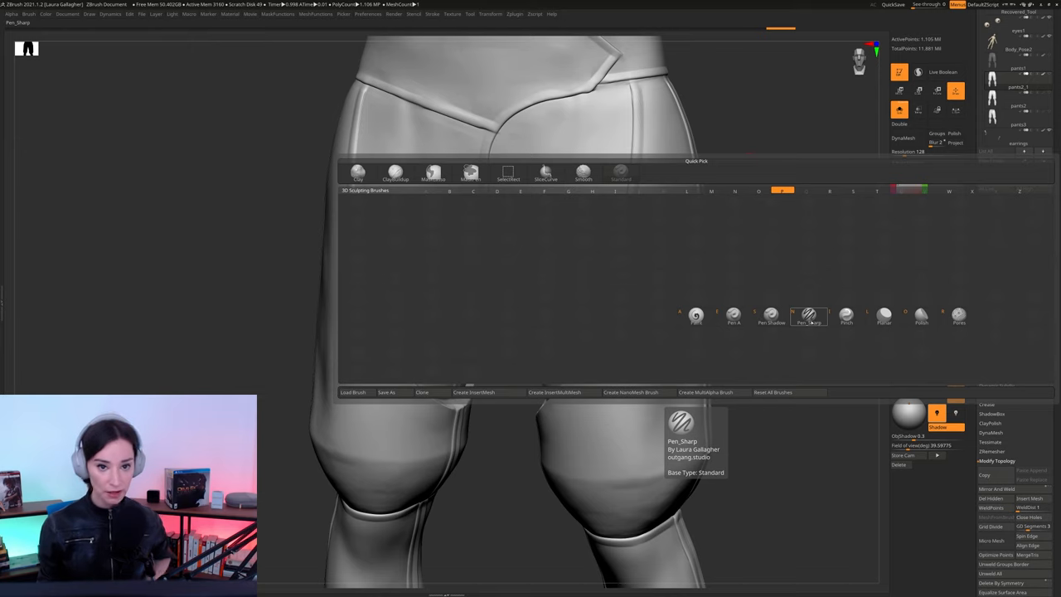
With a sharp pen brush, draw straight edges forming a rectangular patch on the thigh.
{"action": "left_click", "coordinate": [809, 313]}
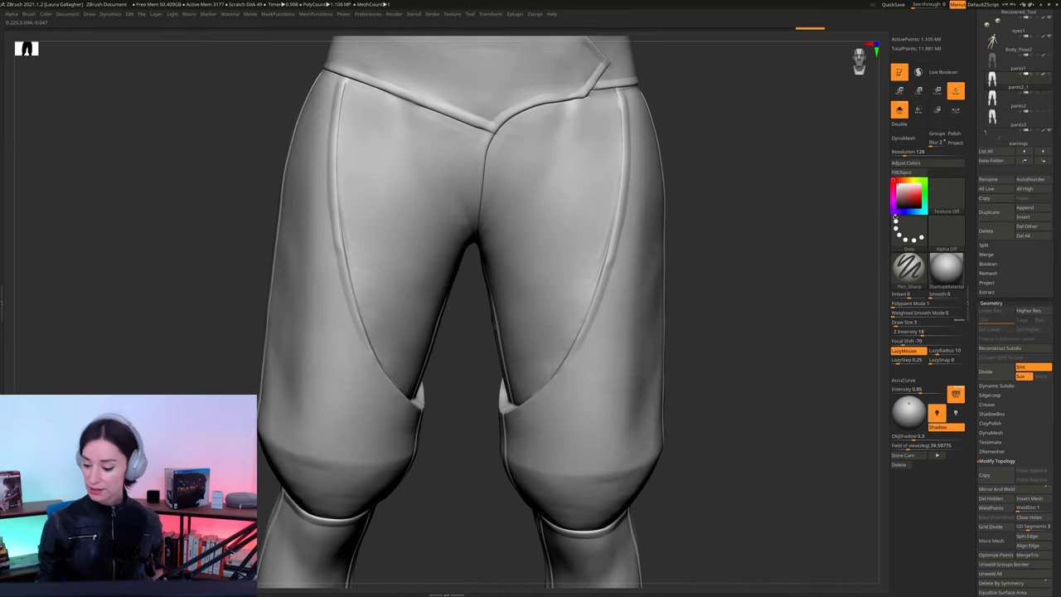
{"action": "left_click_drag", "start_coordinate": [544, 239], "coordinate": [646, 196]}
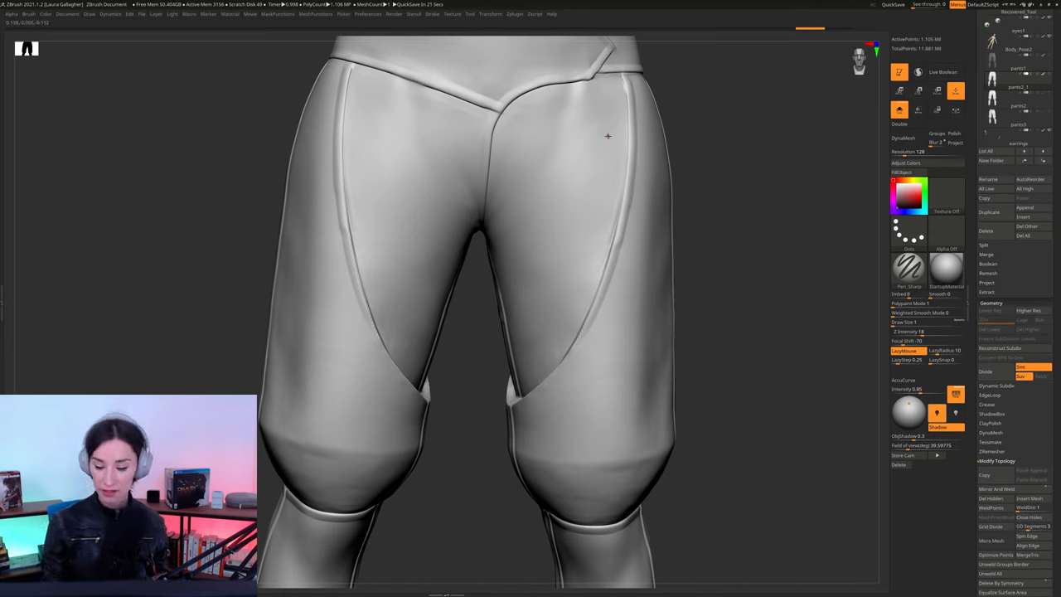
{"action": "left_click_drag", "start_coordinate": [517, 189], "coordinate": [655, 156]}
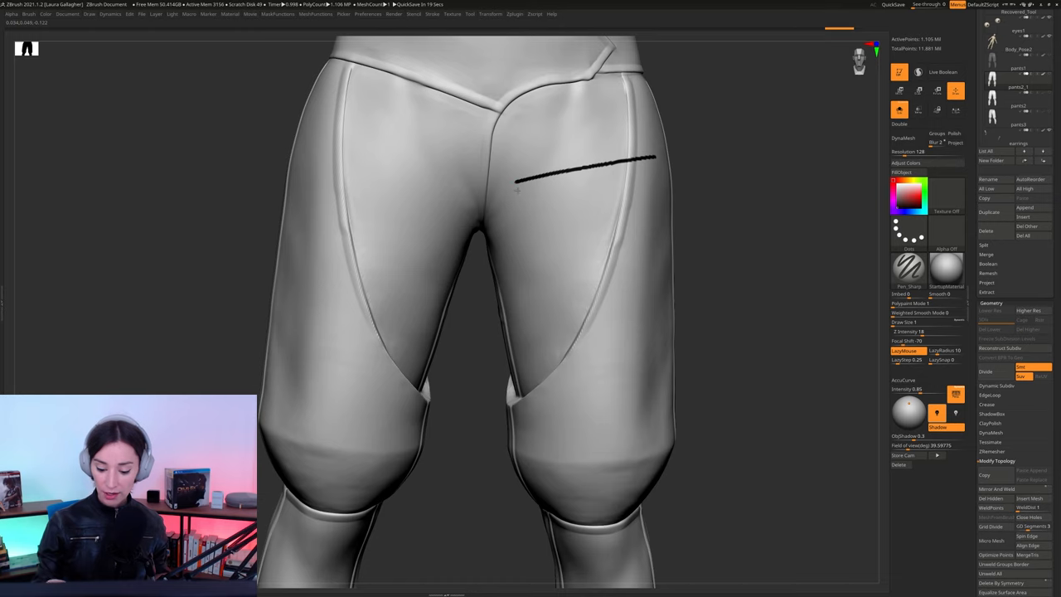
{"action": "left_click_drag", "start_coordinate": [654, 159], "coordinate": [539, 295]}
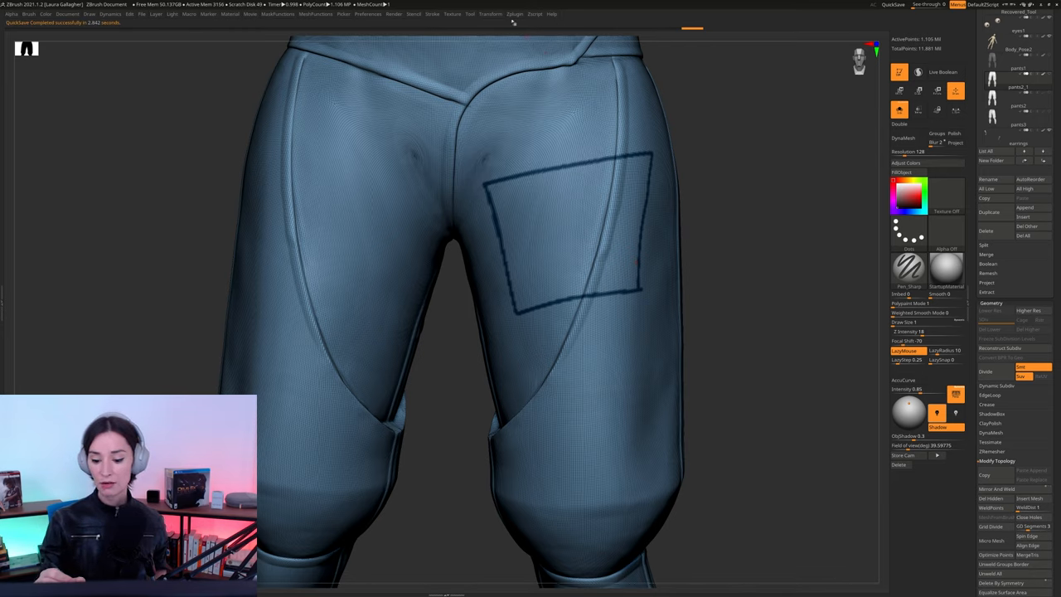
Create a polygroup from the painted thigh outline via the Polygroup menu.
{"action": "left_click", "coordinate": [514, 13]}
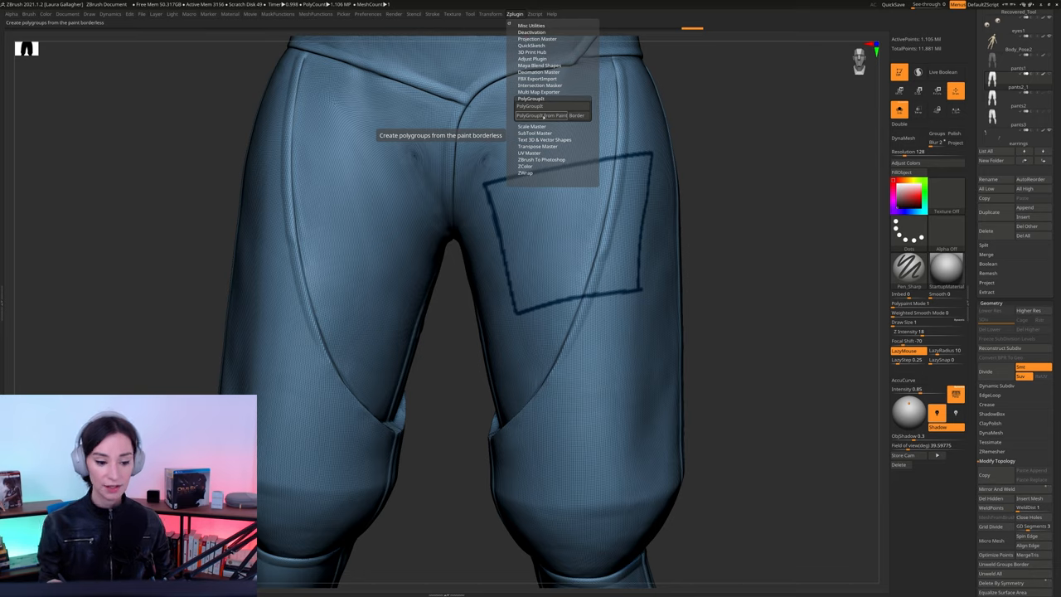
{"action": "left_click", "coordinate": [552, 116]}
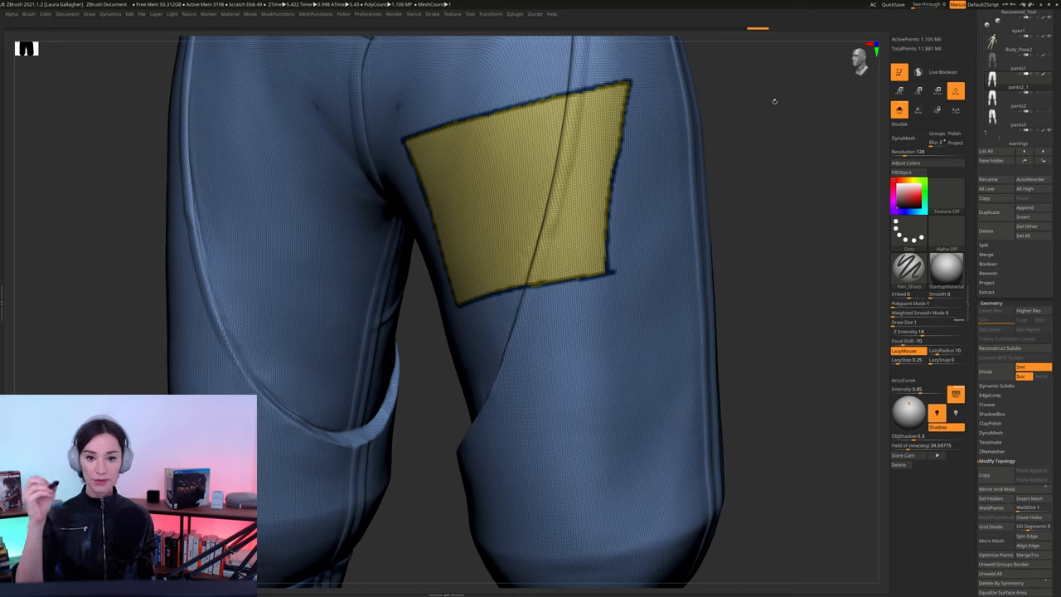
{"action": "mouse_move", "coordinate": [786, 202]}
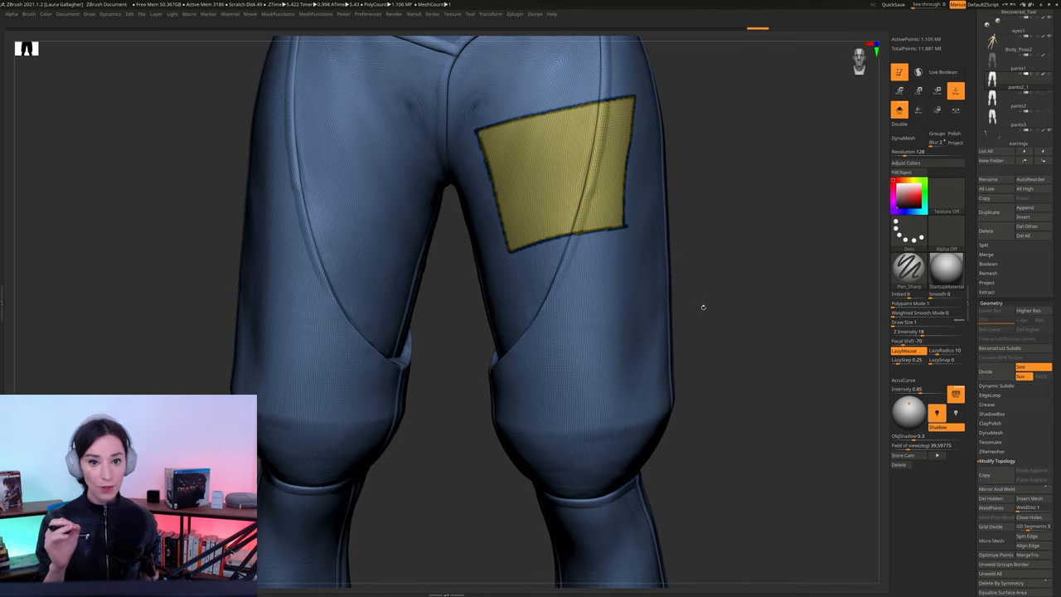
{"action": "mouse_move", "coordinate": [744, 247]}
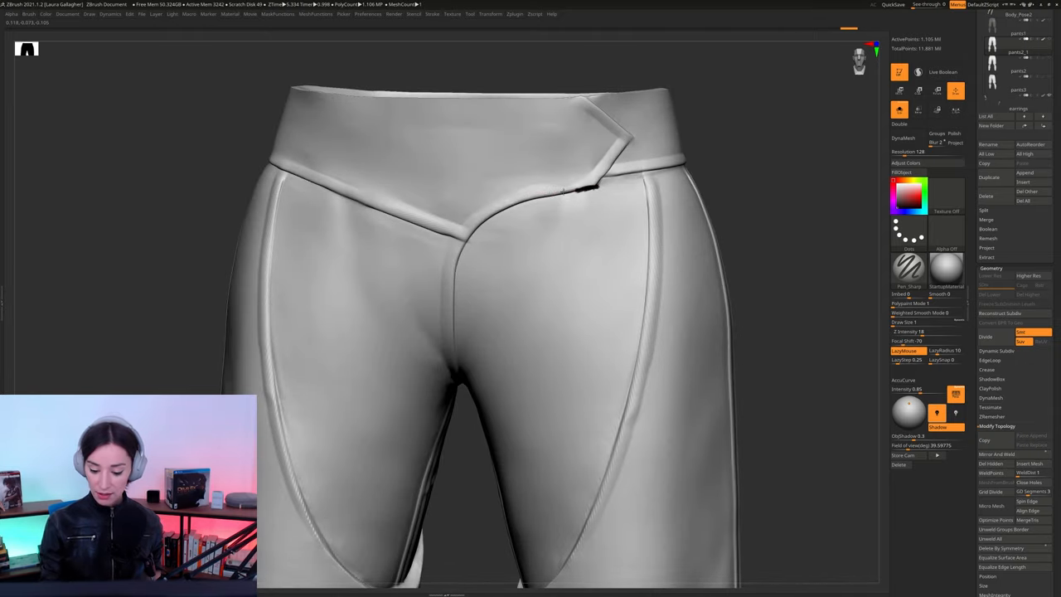
Paint seam lines along the waistband edge, under it, and along a back seam.
{"action": "left_click_drag", "start_coordinate": [460, 245], "coordinate": [577, 185]}
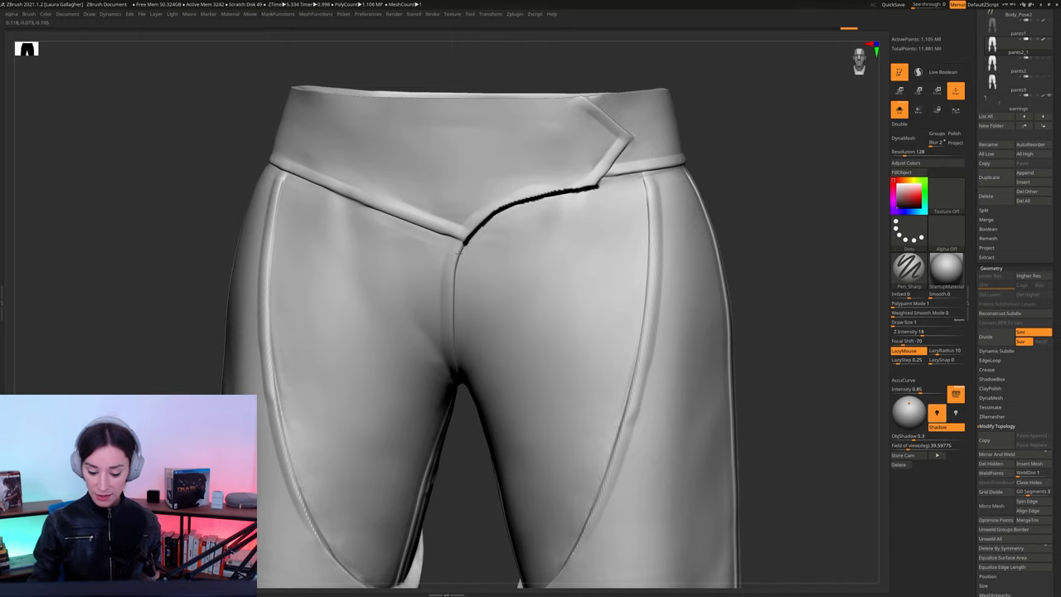
{"action": "left_click_drag", "start_coordinate": [472, 248], "coordinate": [450, 348]}
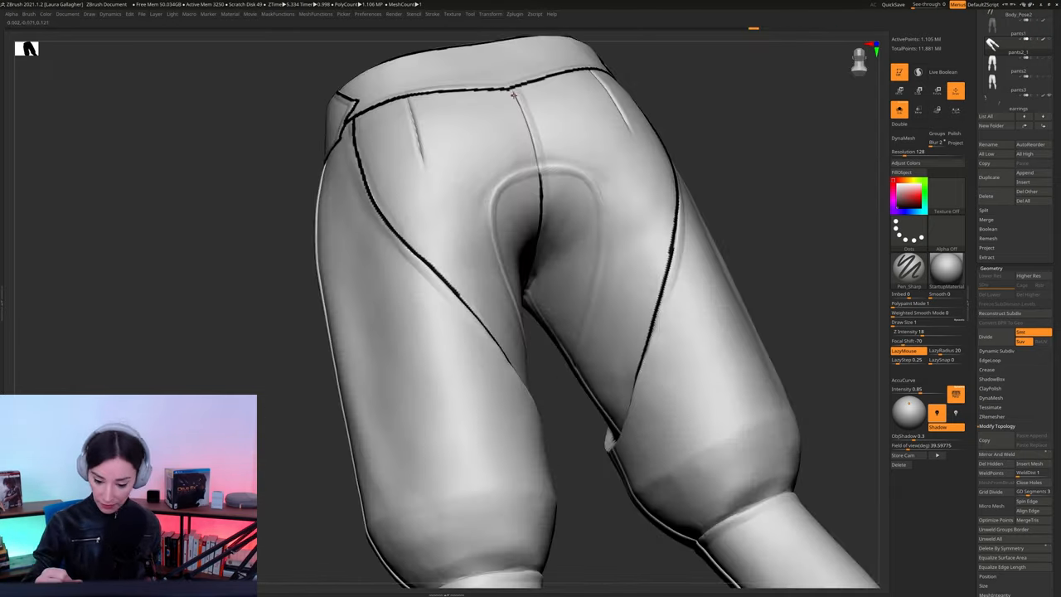
{"action": "left_click_drag", "start_coordinate": [513, 94], "coordinate": [539, 174]}
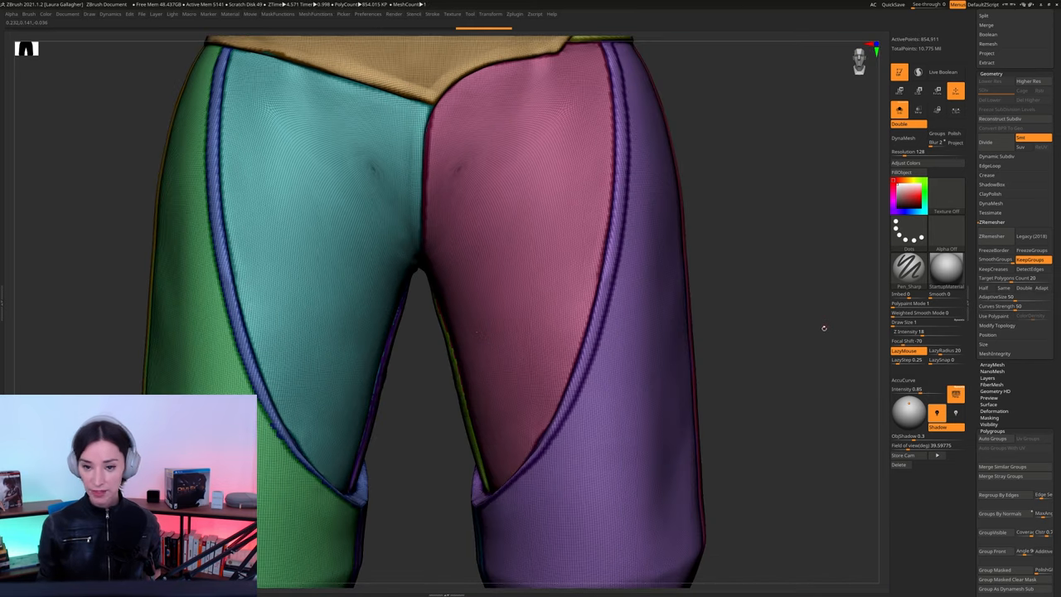
Remesh the pants into even quads with Keep Groups so edges follow the panels.
{"action": "left_click", "coordinate": [991, 235]}
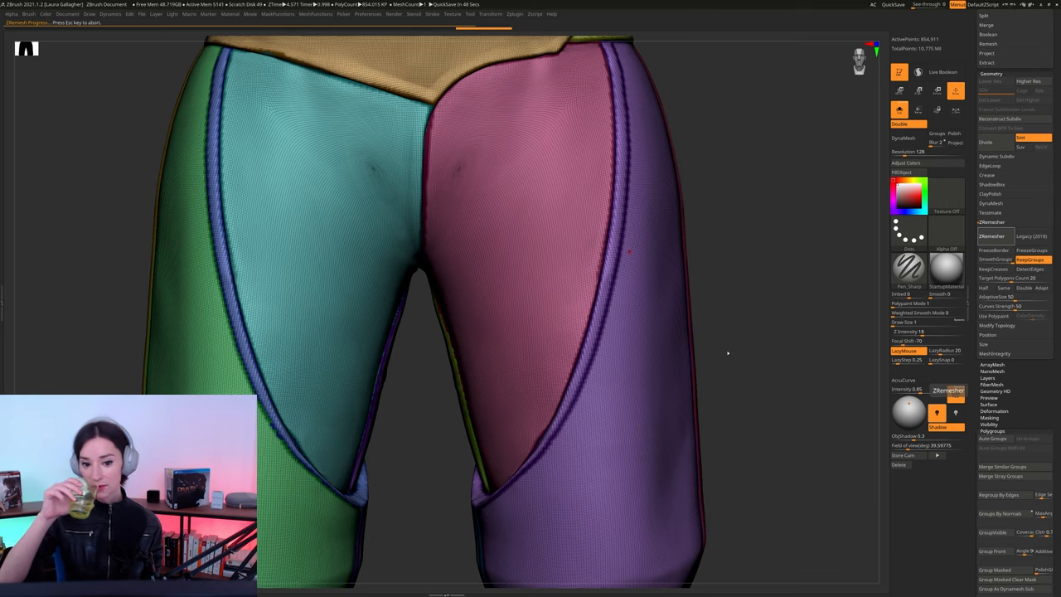
{"action": "left_click", "coordinate": [948, 389]}
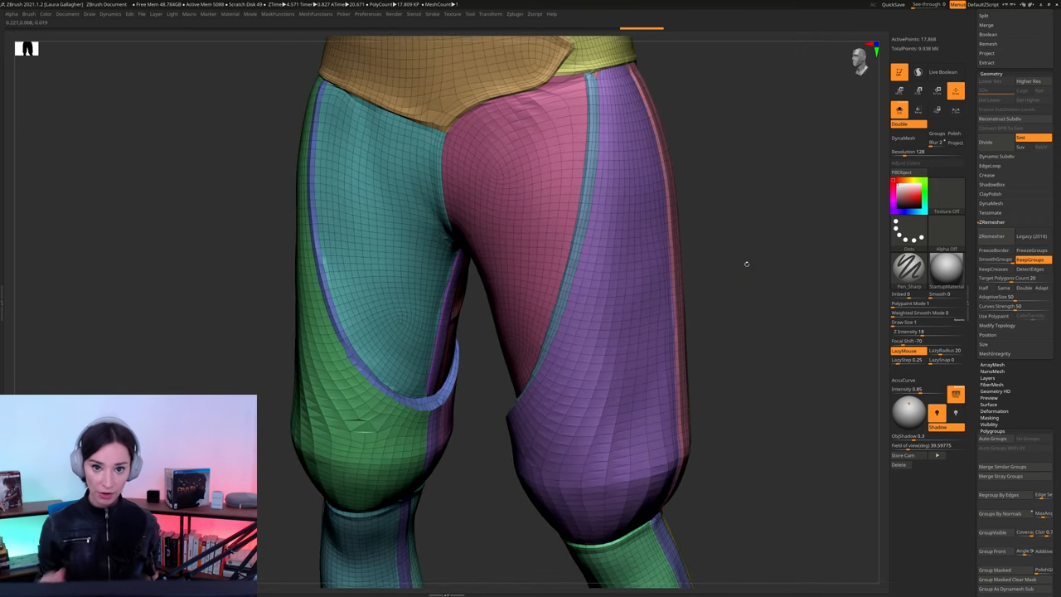
Adjust tool-palette display options and orbit the pants to inspect the polygroups.
{"action": "left_click", "coordinate": [995, 259]}
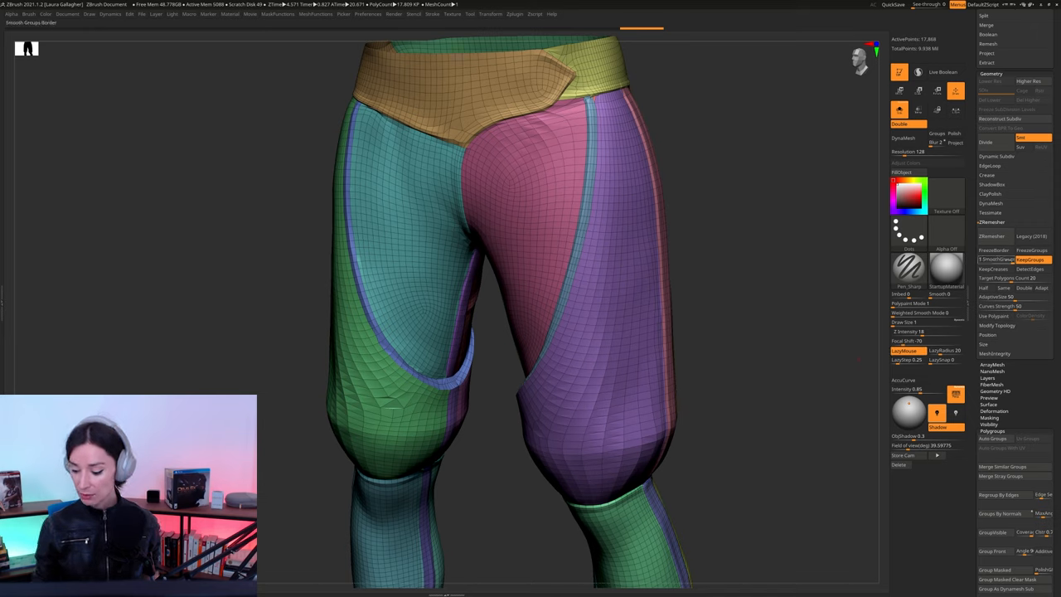
{"action": "mouse_move", "coordinate": [908, 265]}
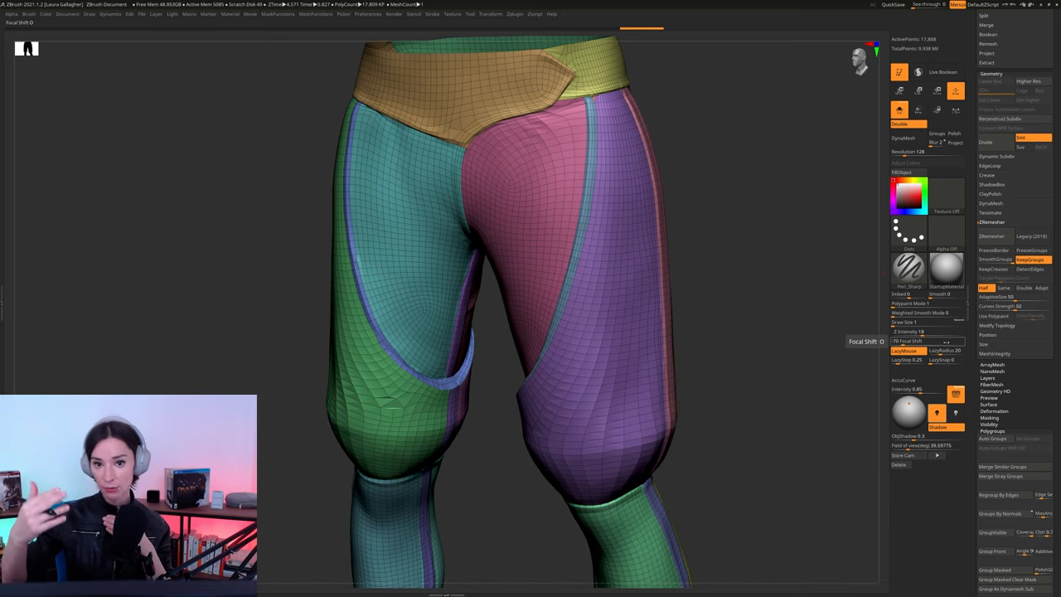
{"action": "left_click", "coordinate": [991, 222]}
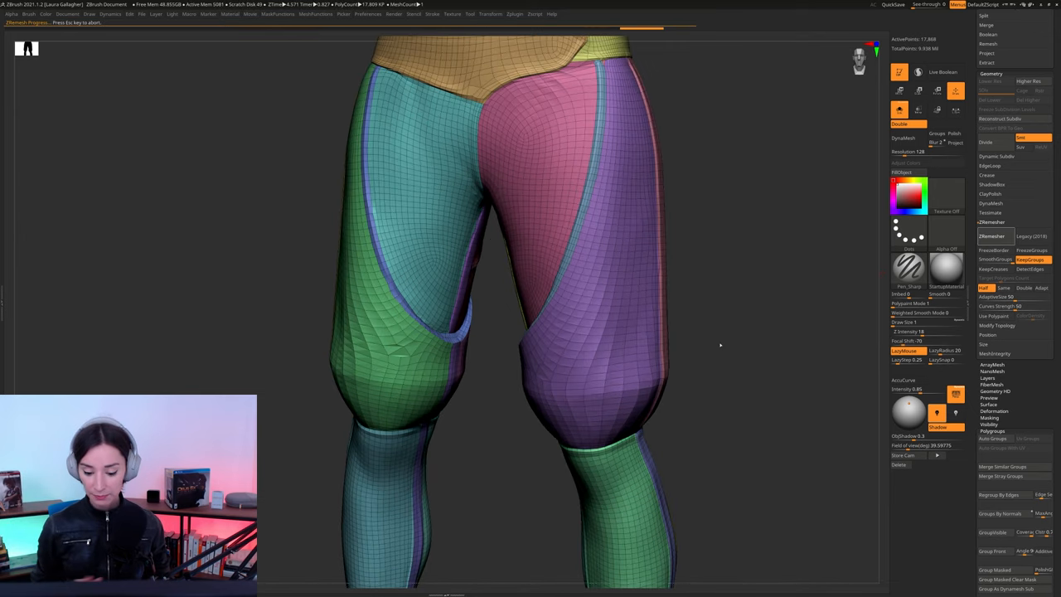
{"action": "left_click", "coordinate": [991, 222]}
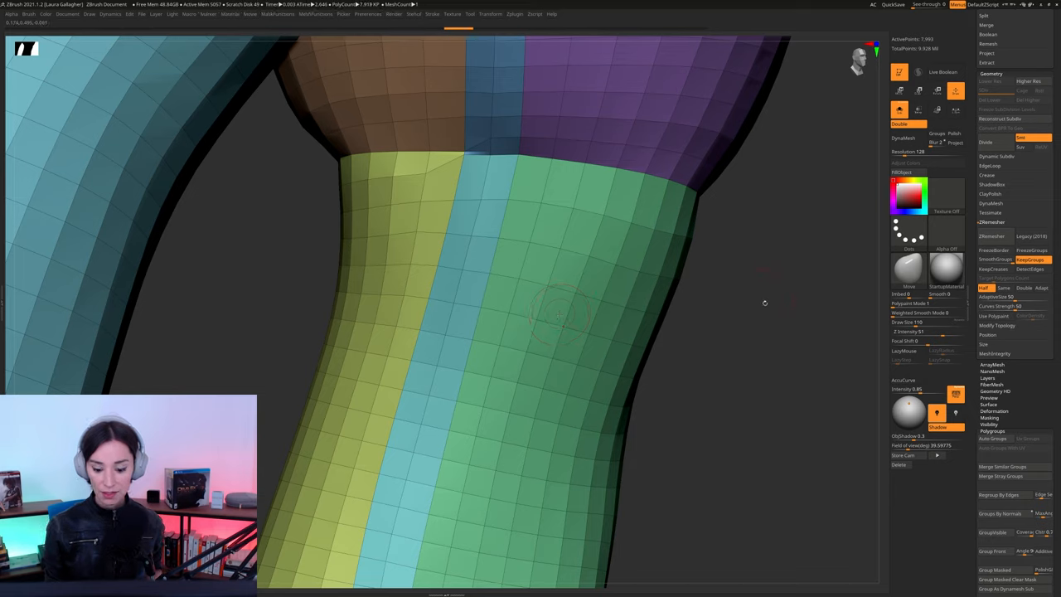
{"action": "mouse_move", "coordinate": [791, 290]}
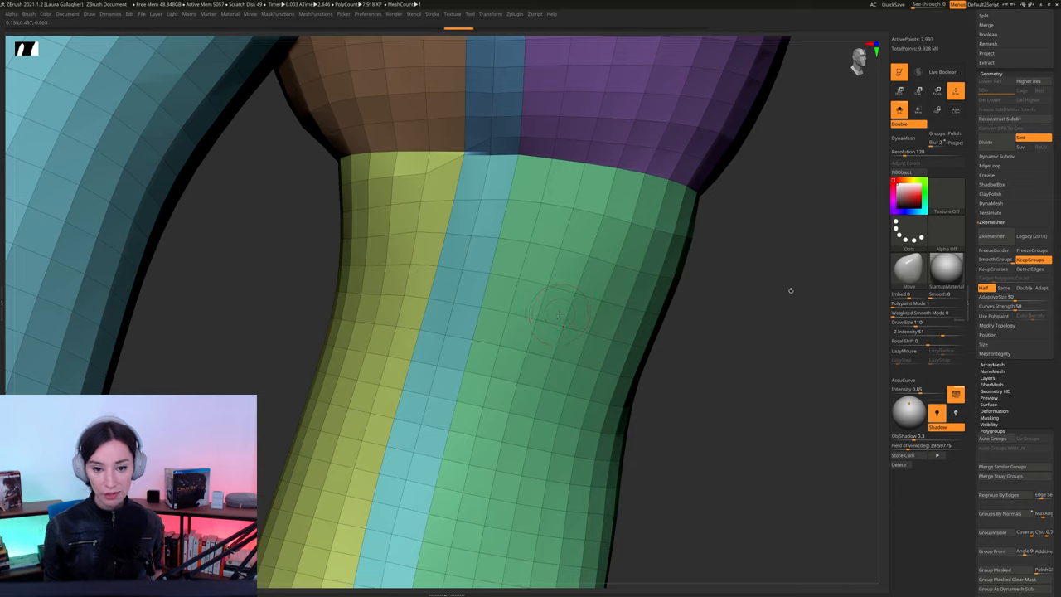
{"action": "mouse_move", "coordinate": [815, 340]}
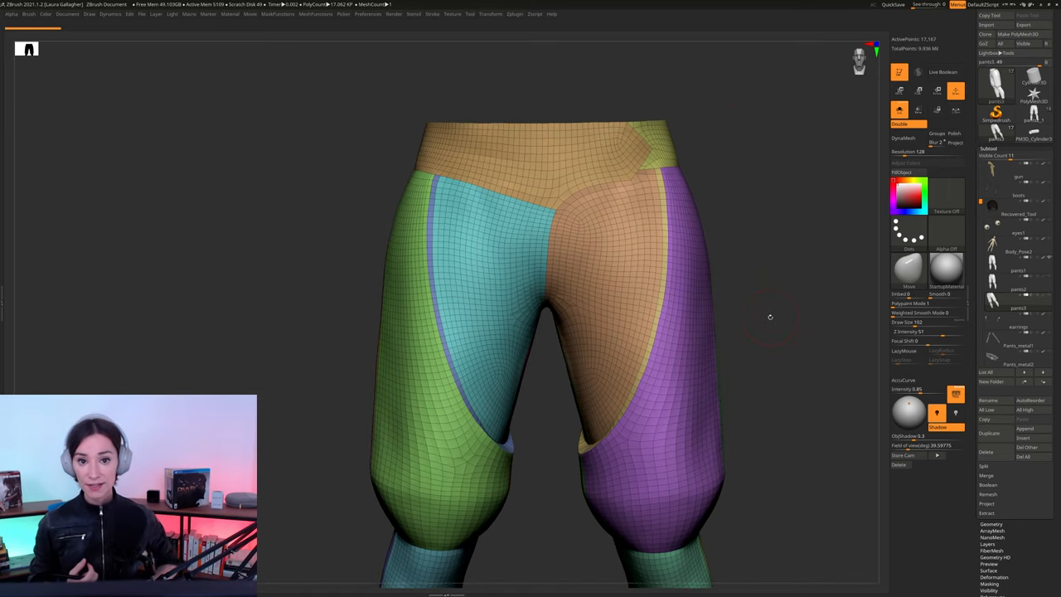
{"action": "left_click_drag", "start_coordinate": [769, 316], "coordinate": [751, 130]}
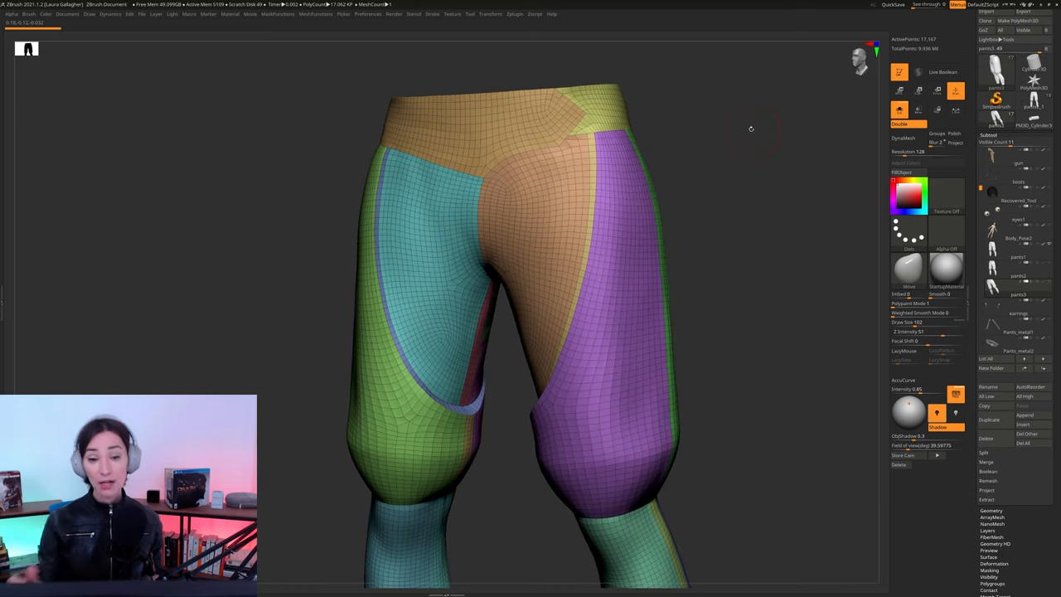
{"action": "mouse_move", "coordinate": [744, 215]}
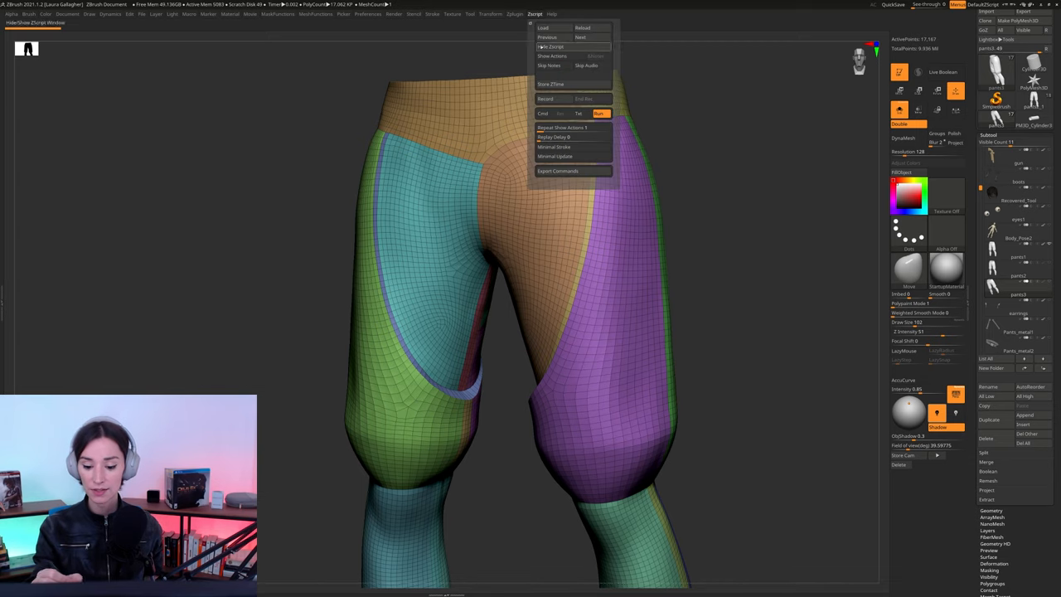
Unwrap the pants with UV Master, Polygroups enabled, giving one island per panel.
{"action": "left_click", "coordinate": [514, 13]}
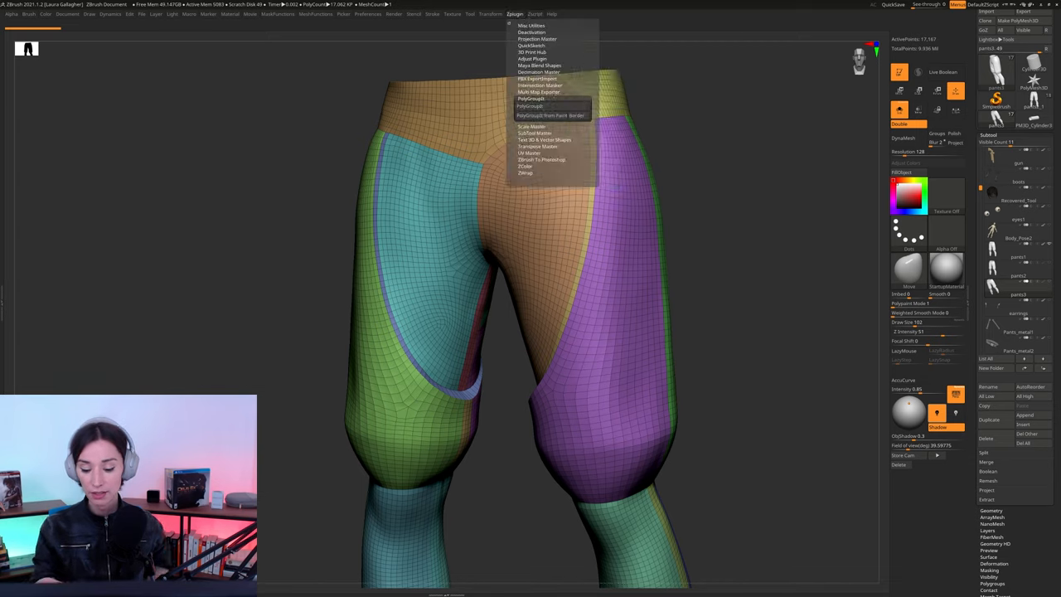
{"action": "left_click", "coordinate": [529, 153]}
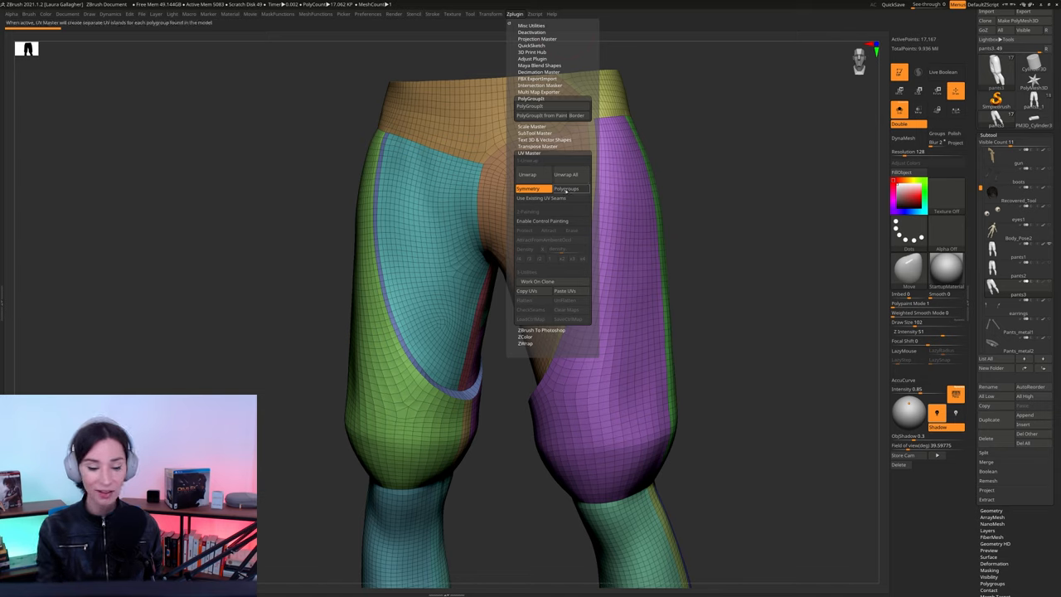
{"action": "left_click", "coordinate": [567, 189]}
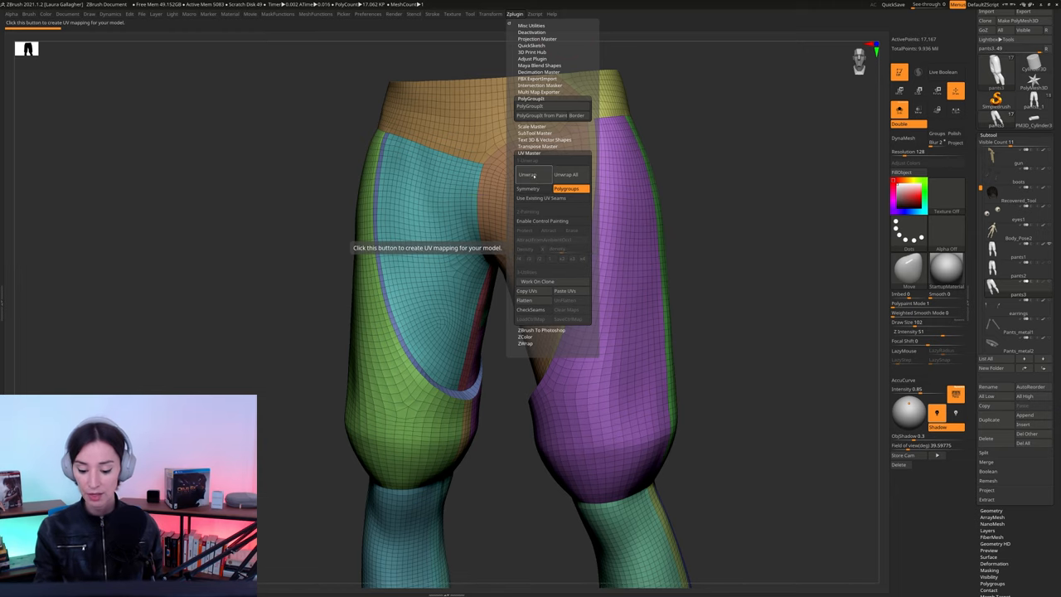
{"action": "left_click", "coordinate": [527, 174]}
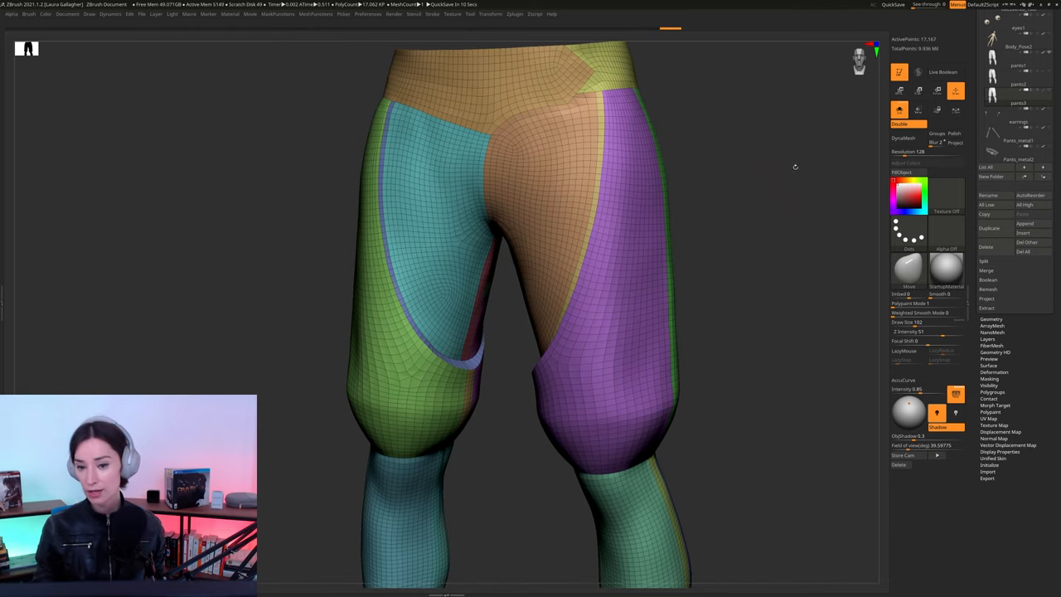
{"action": "mouse_move", "coordinate": [805, 288]}
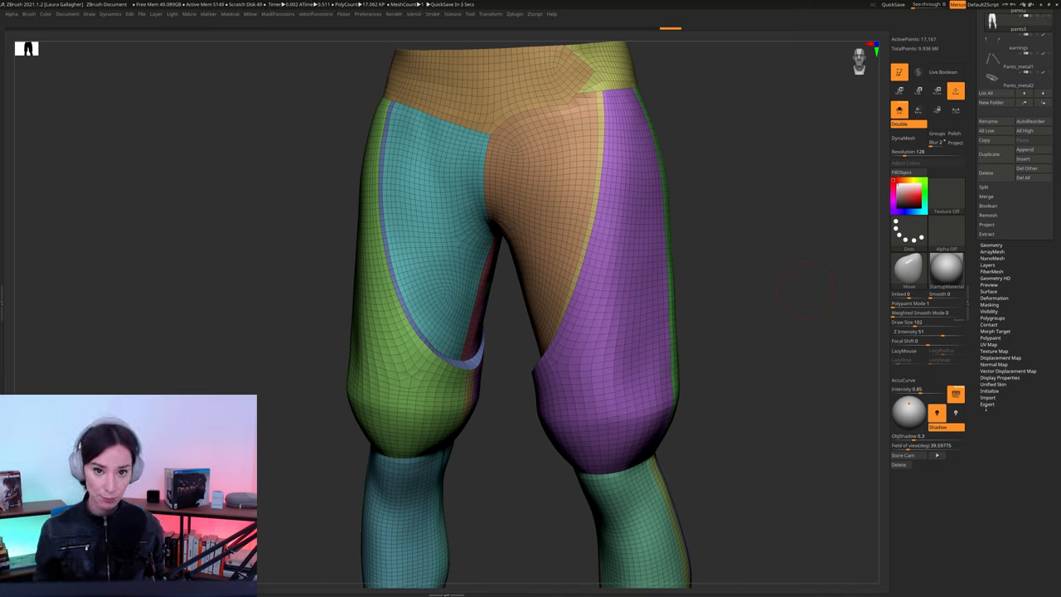
Export the unwrapped pants from the Tool palette as an OBJ file.
{"action": "left_click", "coordinate": [988, 405]}
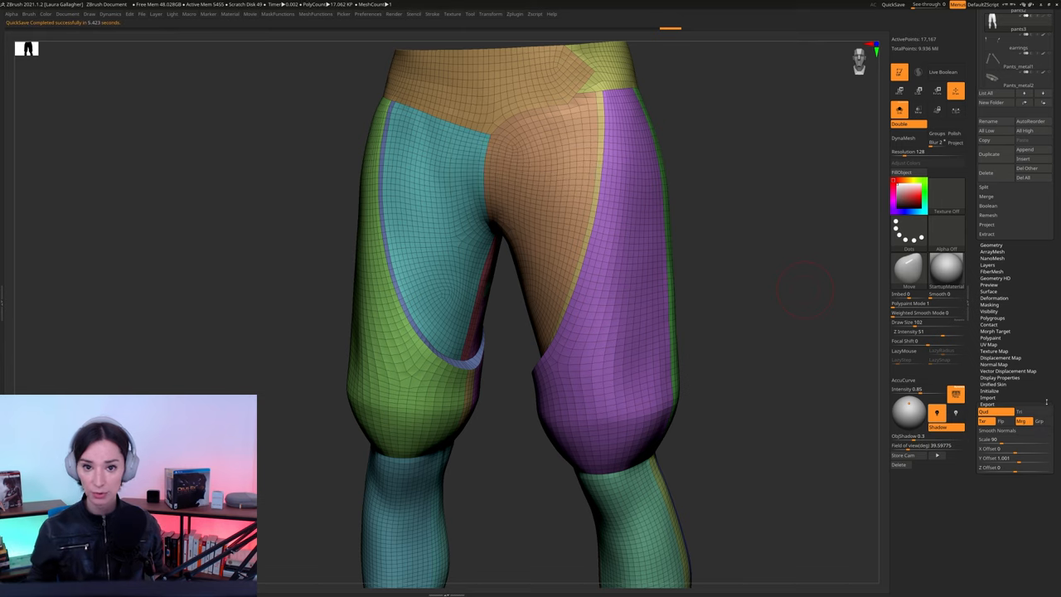
{"action": "left_click", "coordinate": [985, 14]}
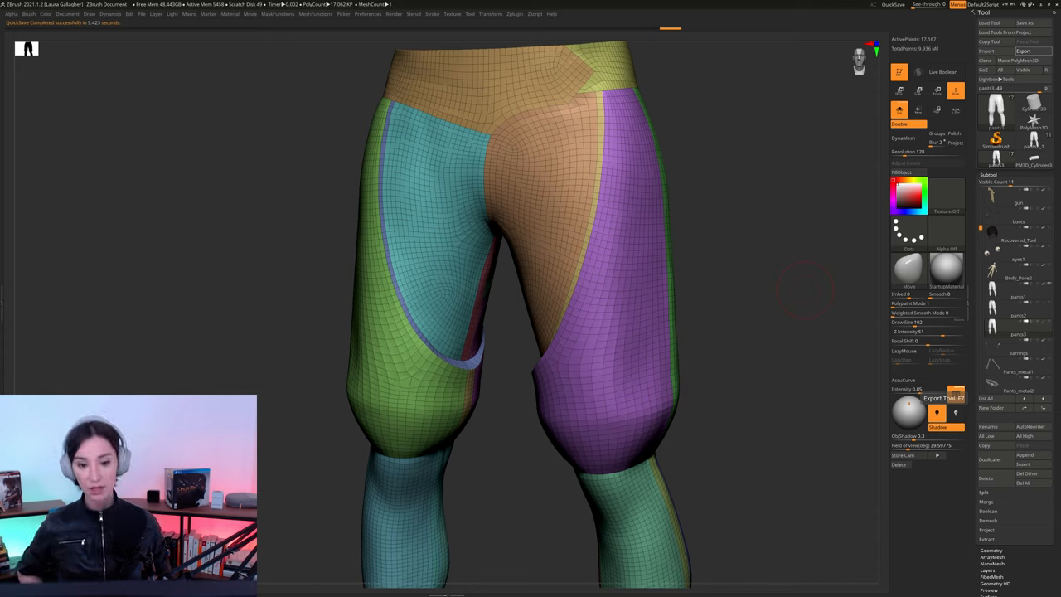
{"action": "left_click", "coordinate": [1024, 49]}
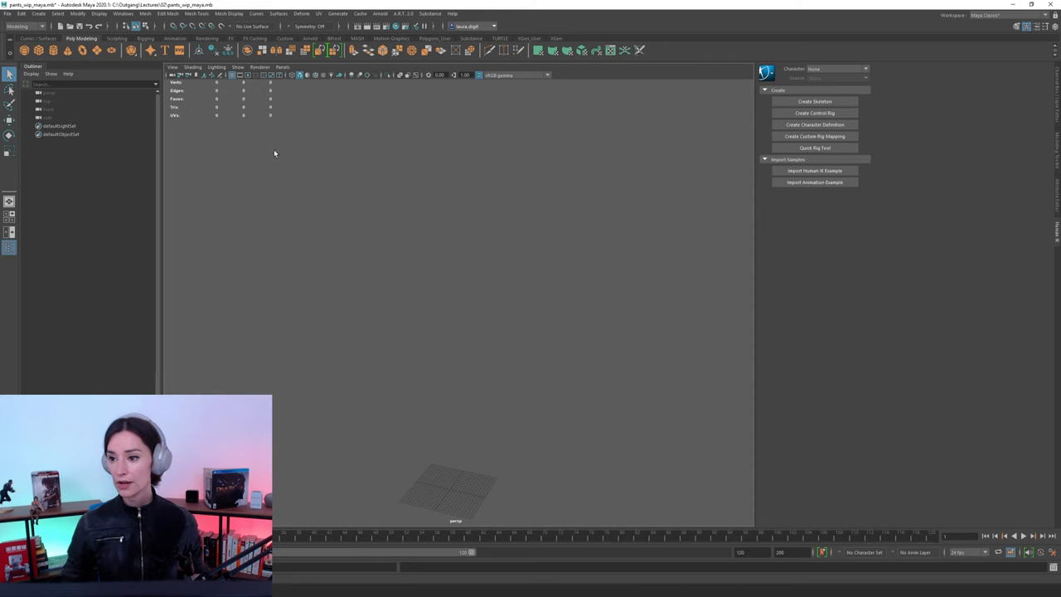
Import the exported pants OBJ into Maya's empty scene.
{"action": "left_click", "coordinate": [7, 13]}
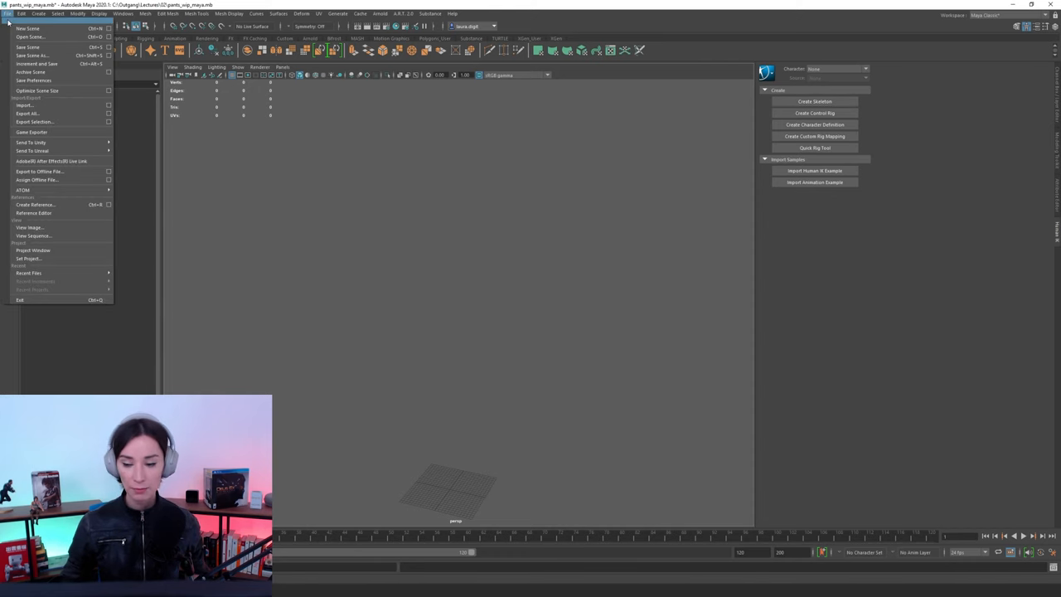
{"action": "left_click", "coordinate": [25, 106]}
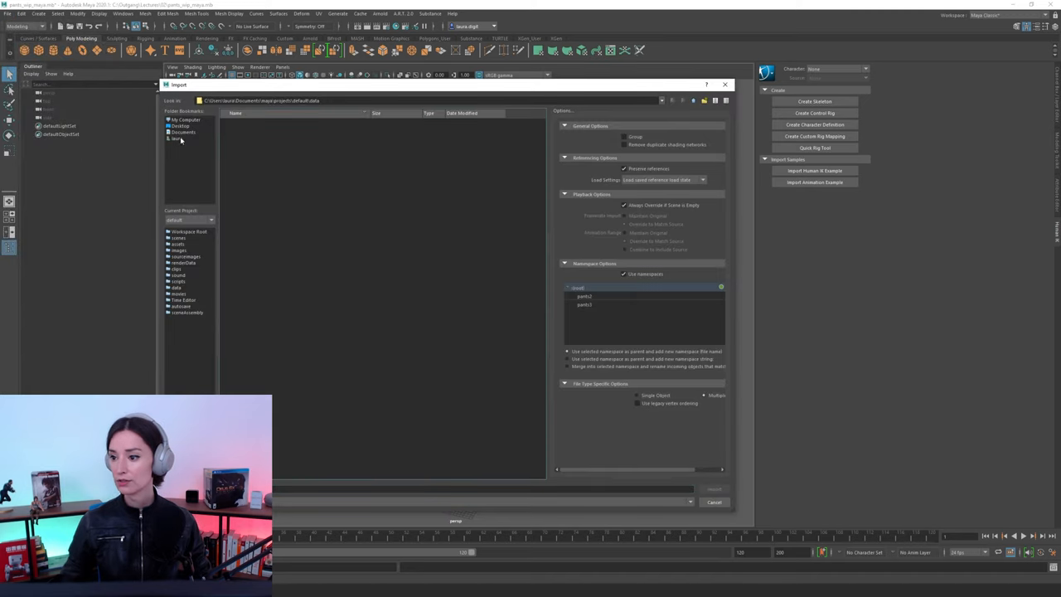
{"action": "left_click", "coordinate": [713, 487]}
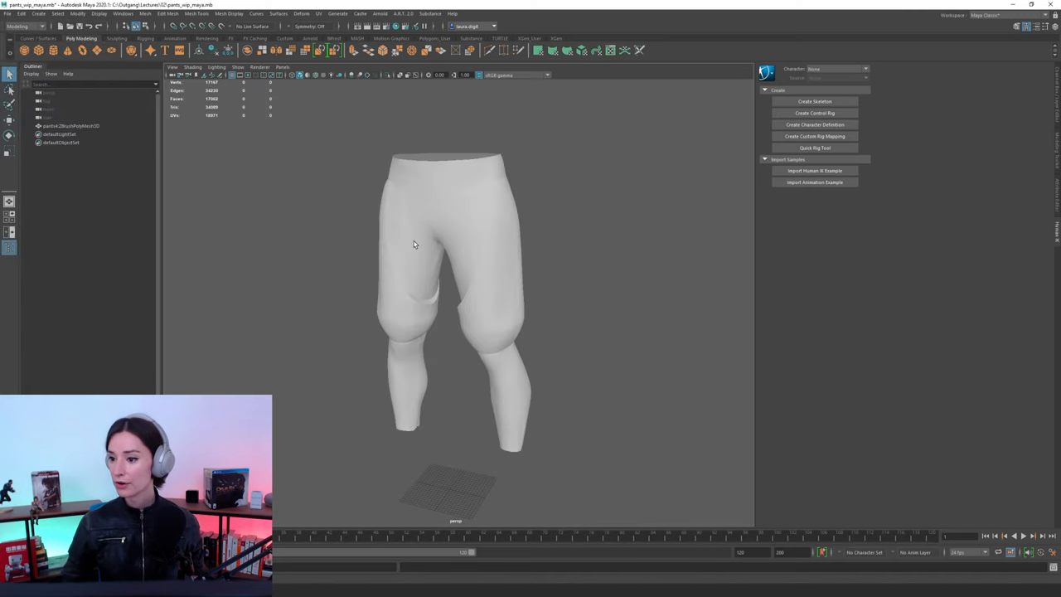
{"action": "mouse_move", "coordinate": [216, 230]}
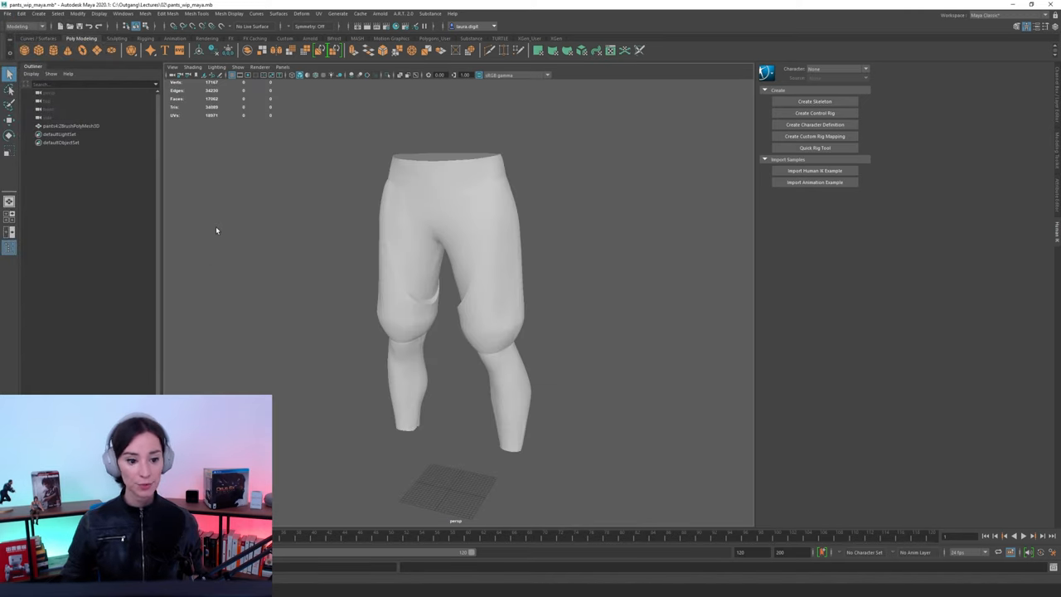
{"action": "mouse_move", "coordinate": [268, 227]}
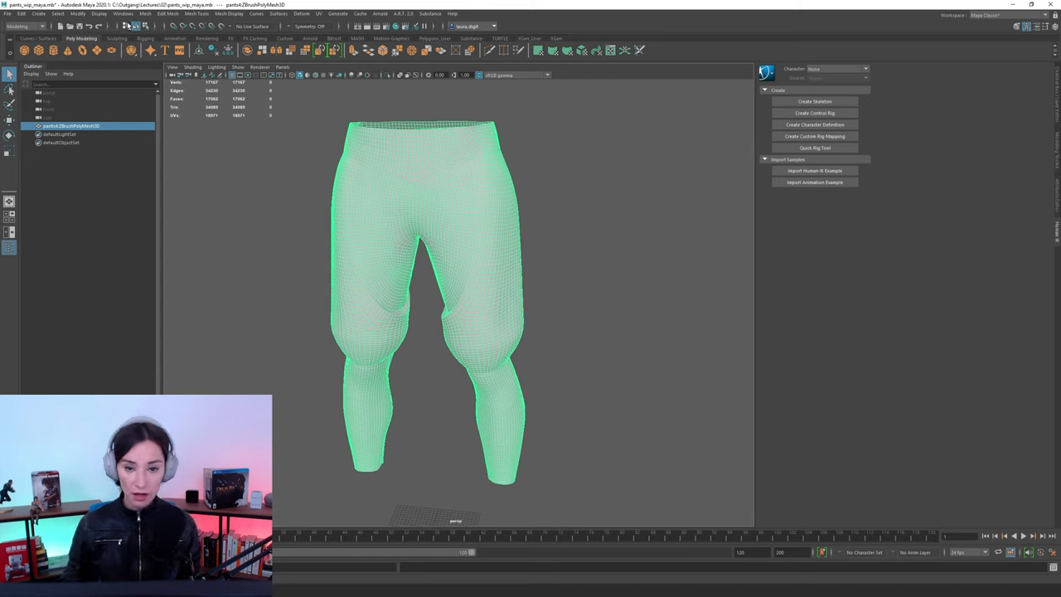
Load the Unfold3D plug-in from the Plug-in Manager list.
{"action": "left_click", "coordinate": [122, 13]}
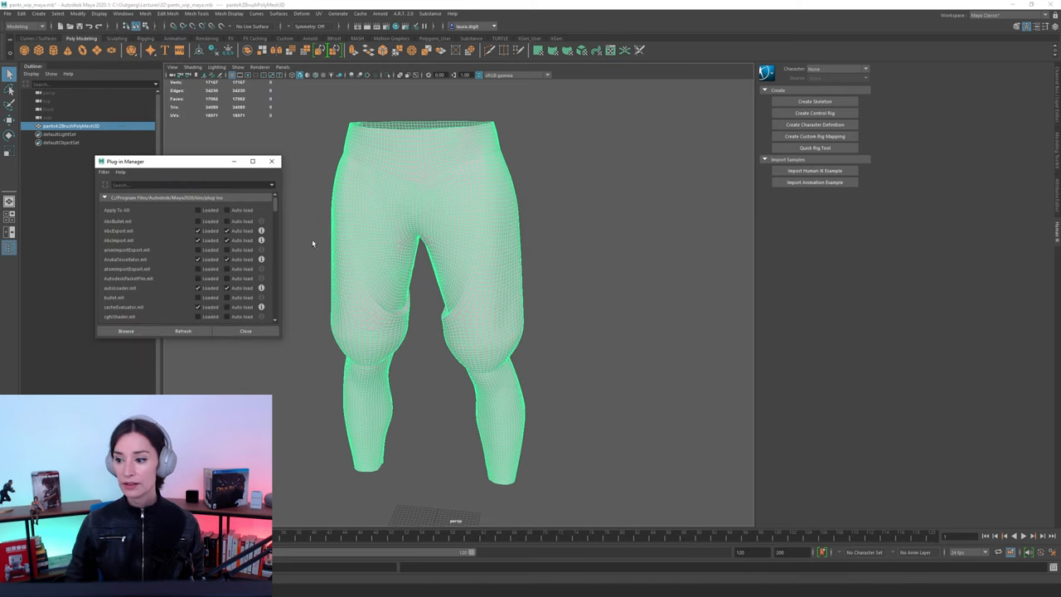
{"action": "scroll", "scroll_direction": "down", "scroll_amount": 3}
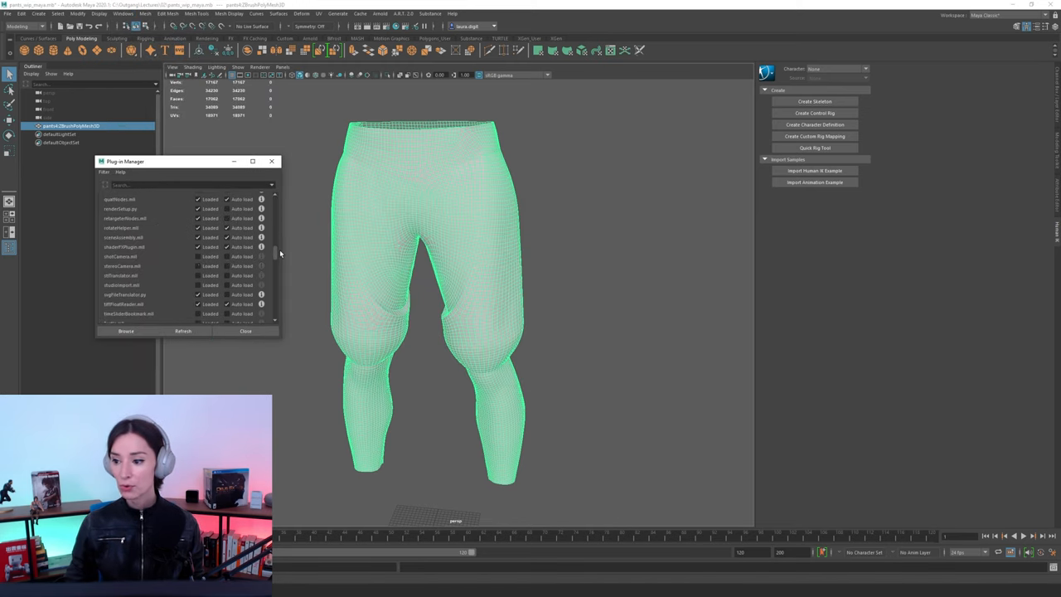
{"action": "scroll", "scroll_direction": "down", "scroll_amount": 3}
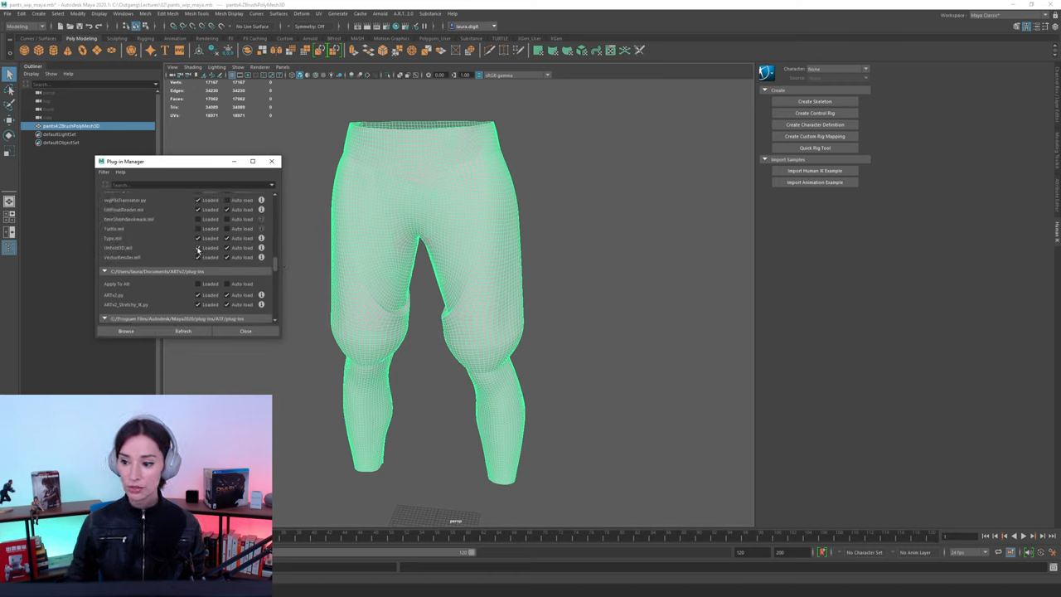
{"action": "left_click", "coordinate": [227, 248]}
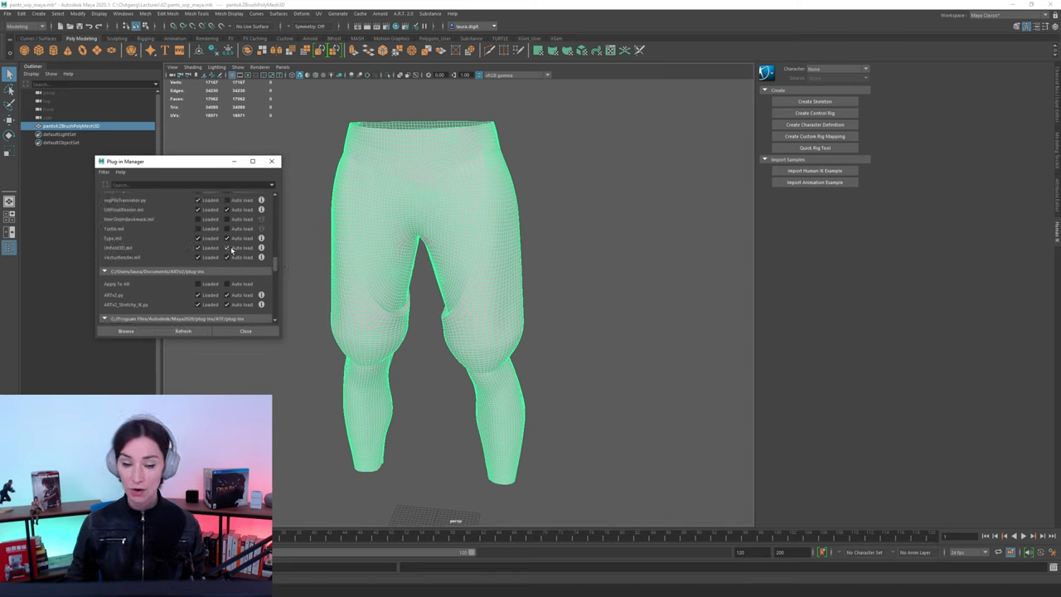
{"action": "left_click_drag", "start_coordinate": [166, 161], "coordinate": [149, 161]}
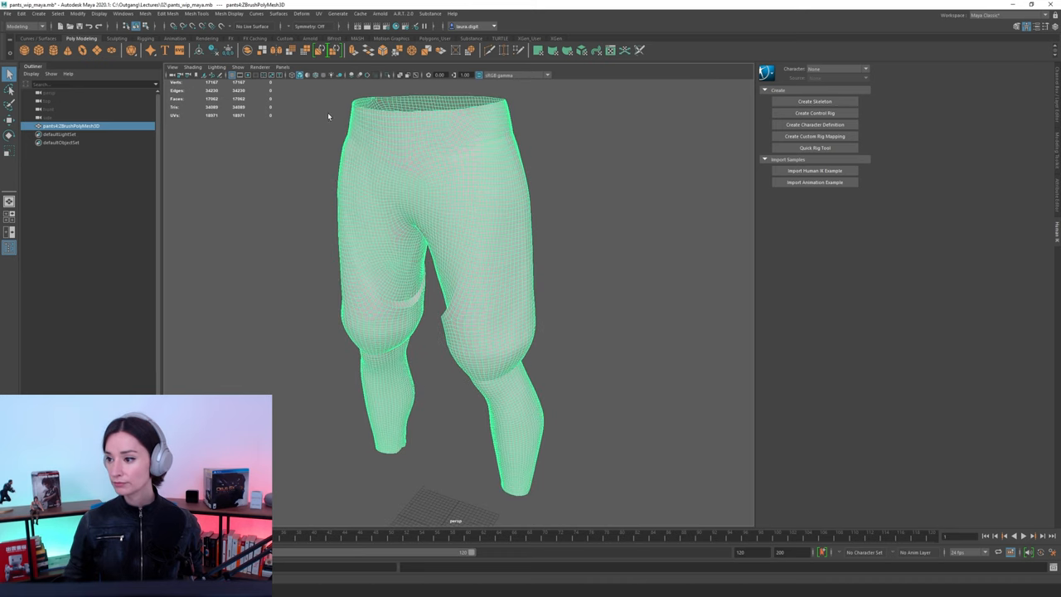
Bring up the UV Editor showing the pants' flattened panel shells.
{"action": "left_click", "coordinate": [318, 13]}
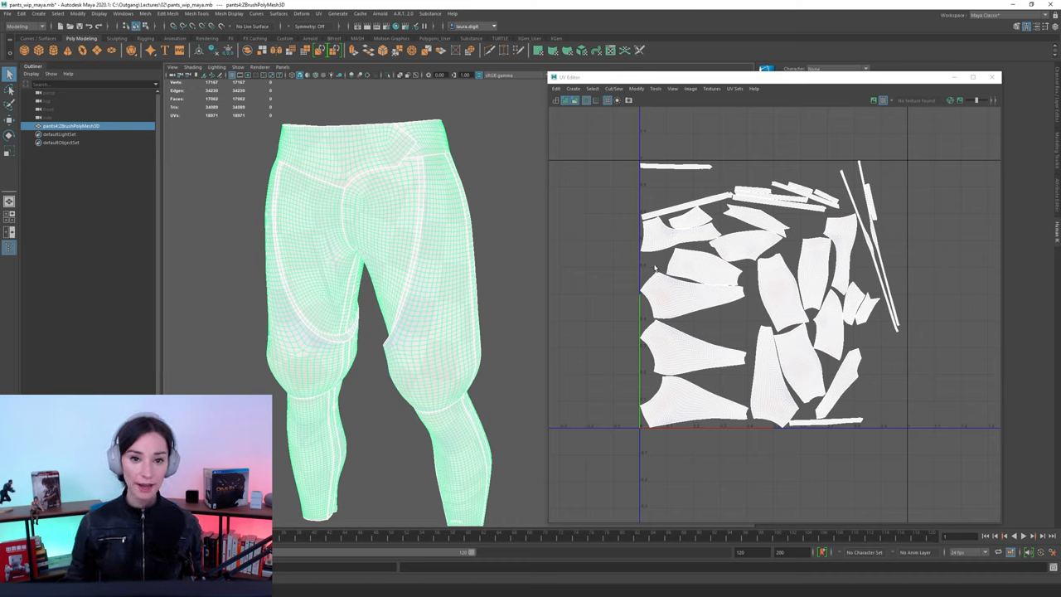
{"action": "mouse_move", "coordinate": [335, 217]}
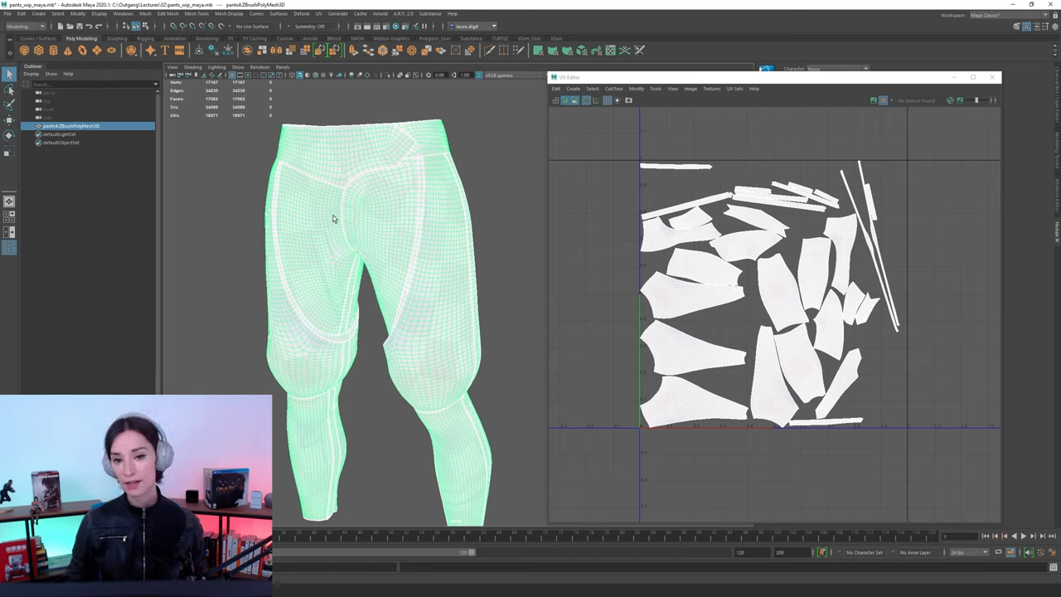
{"action": "mouse_move", "coordinate": [709, 239]}
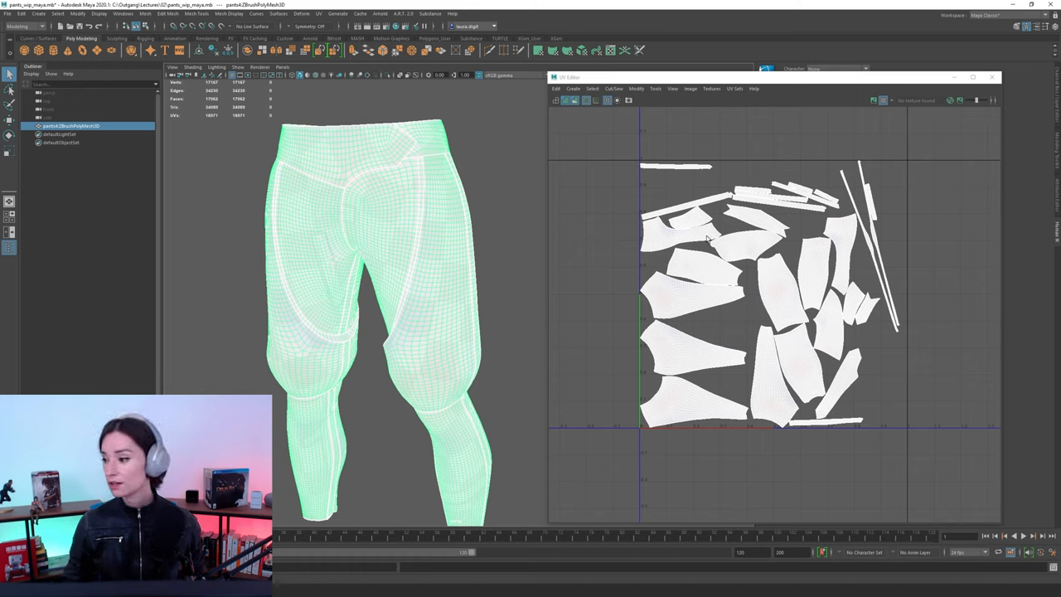
{"action": "mouse_move", "coordinate": [739, 215]}
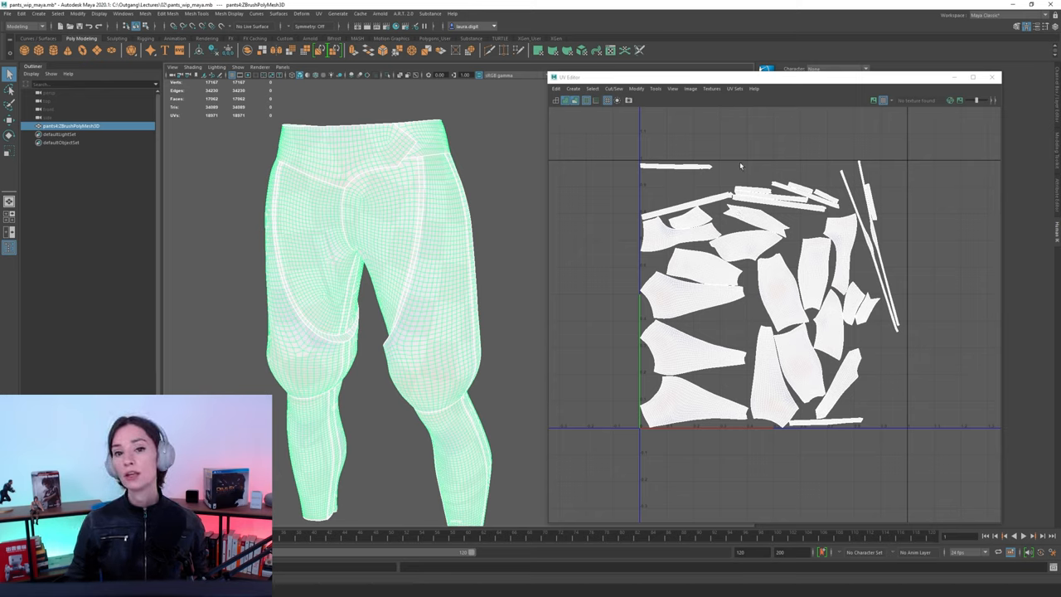
{"action": "mouse_move", "coordinate": [753, 188]}
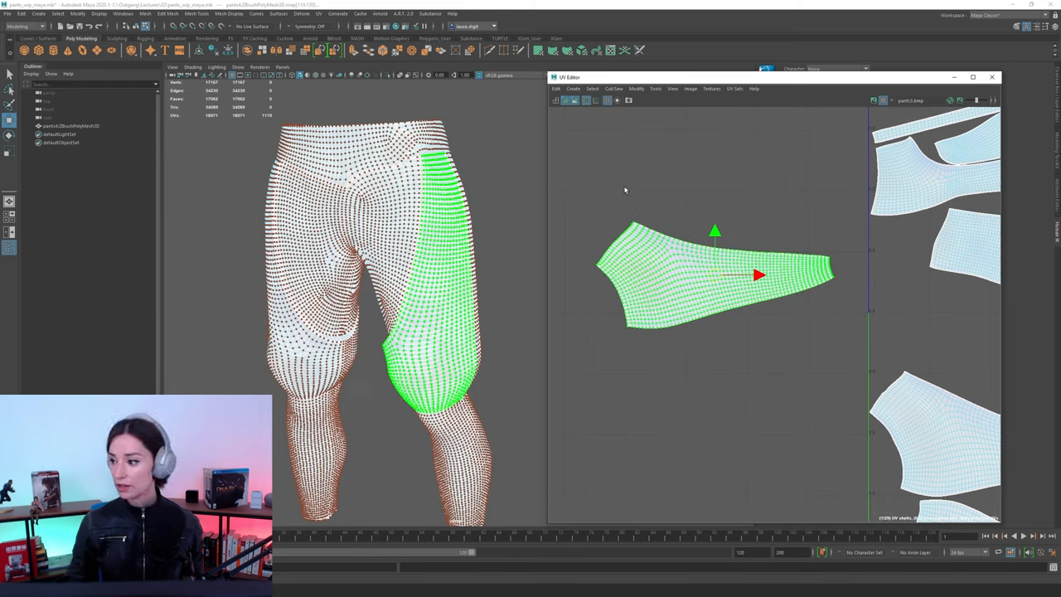
Set the Unfold method to Unfold3D and apply it to the separated thigh shell.
{"action": "right_click", "coordinate": [625, 191]}
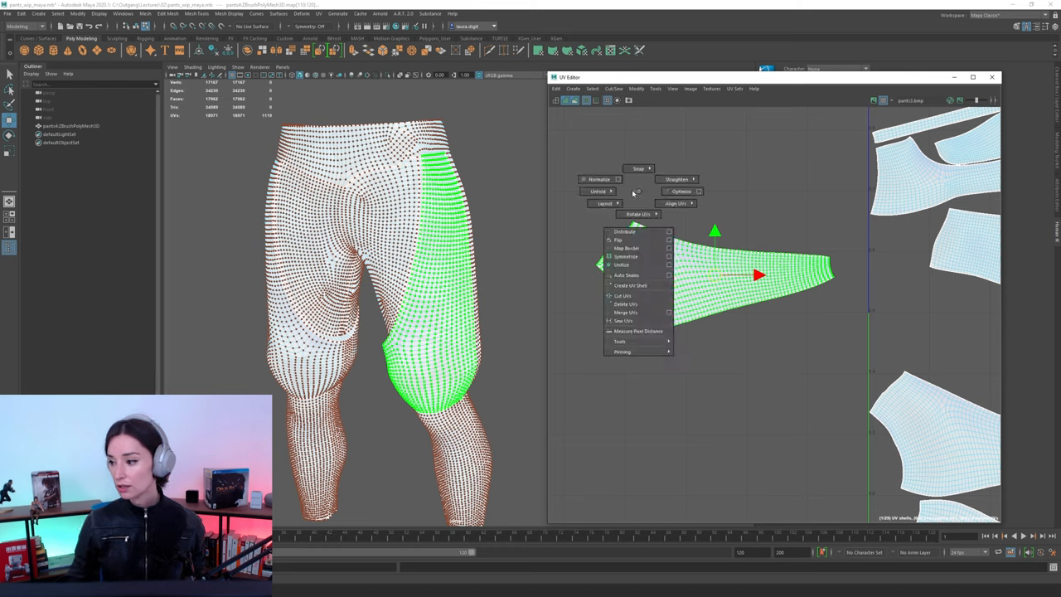
{"action": "left_click", "coordinate": [599, 190]}
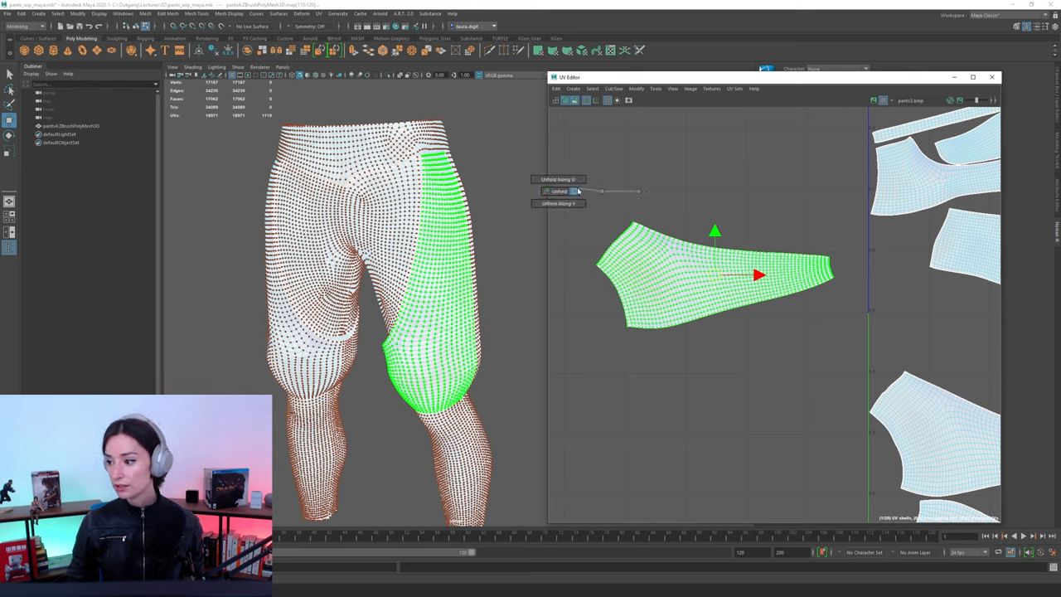
{"action": "left_click", "coordinate": [558, 191]}
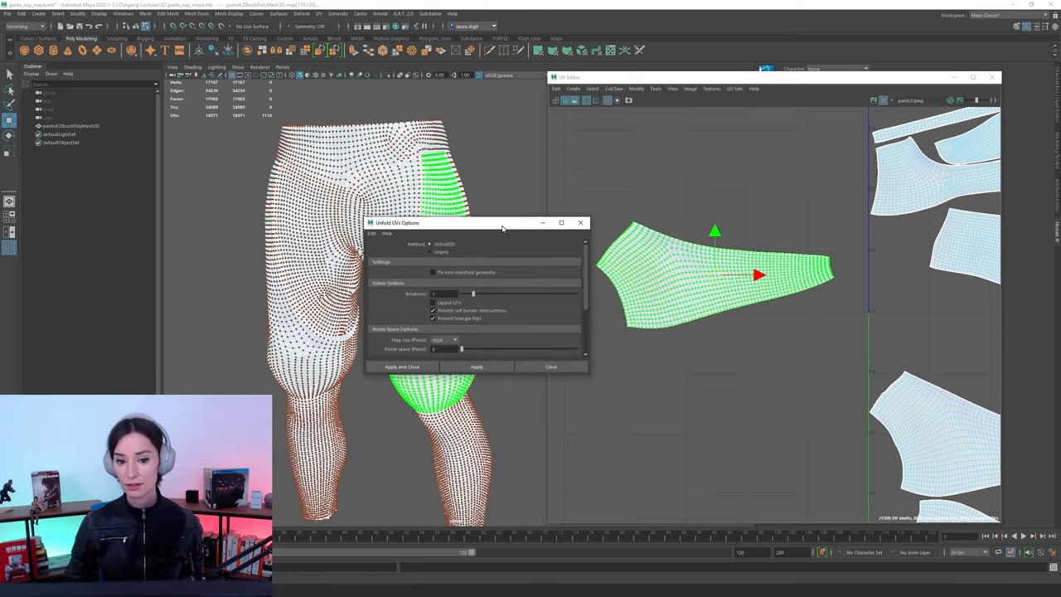
{"action": "left_click_drag", "start_coordinate": [501, 223], "coordinate": [522, 193]}
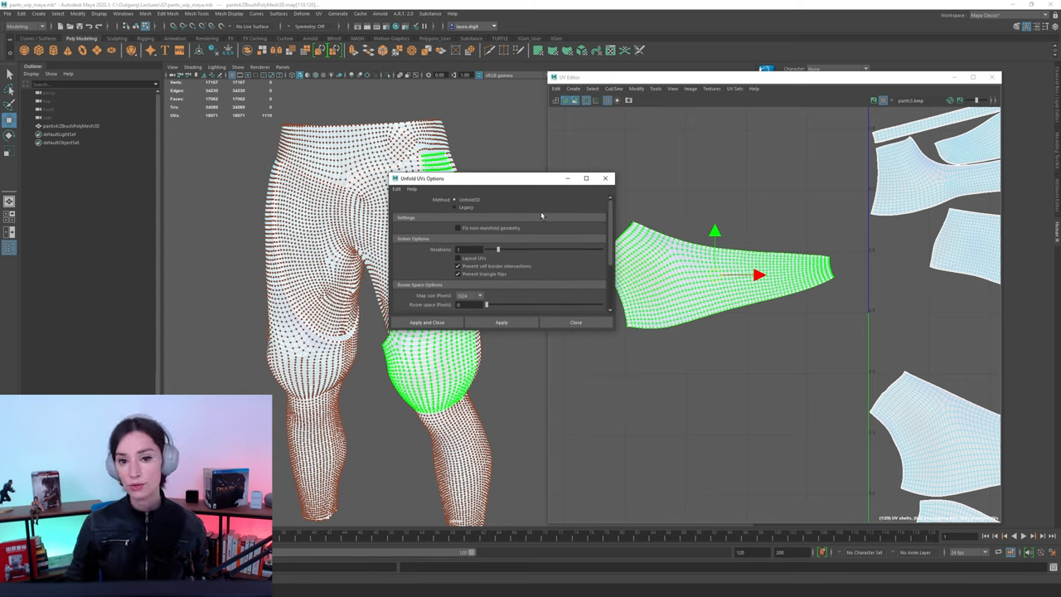
{"action": "mouse_move", "coordinate": [497, 203]}
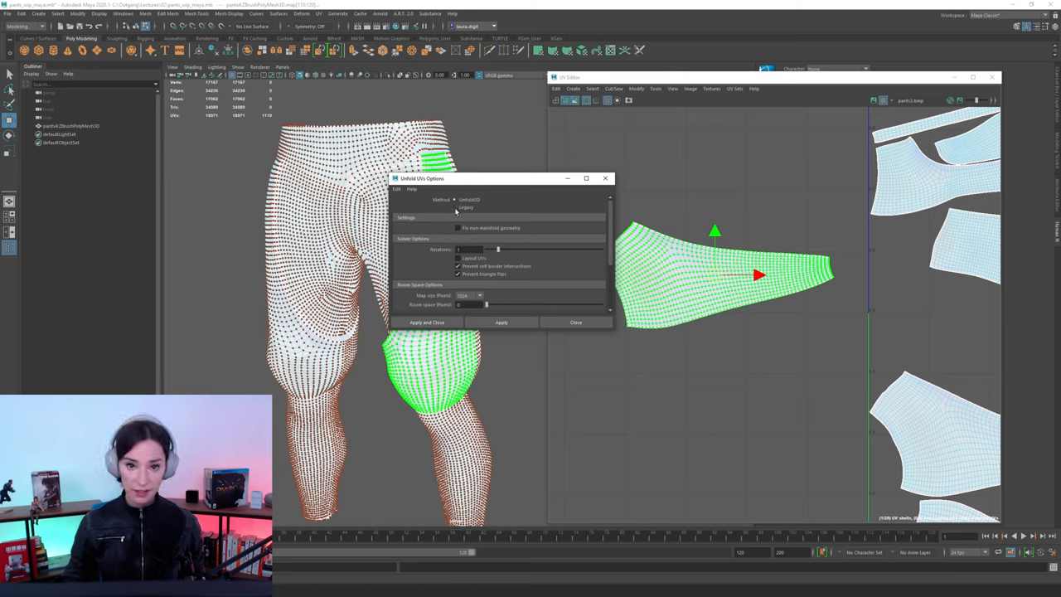
{"action": "left_click", "coordinate": [457, 207]}
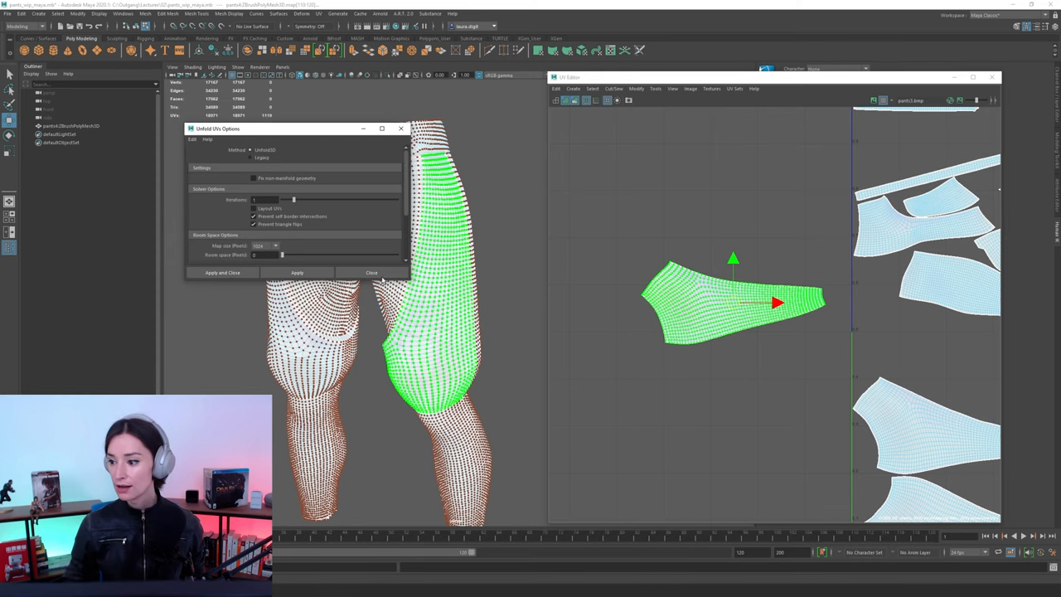
{"action": "left_click", "coordinate": [222, 272]}
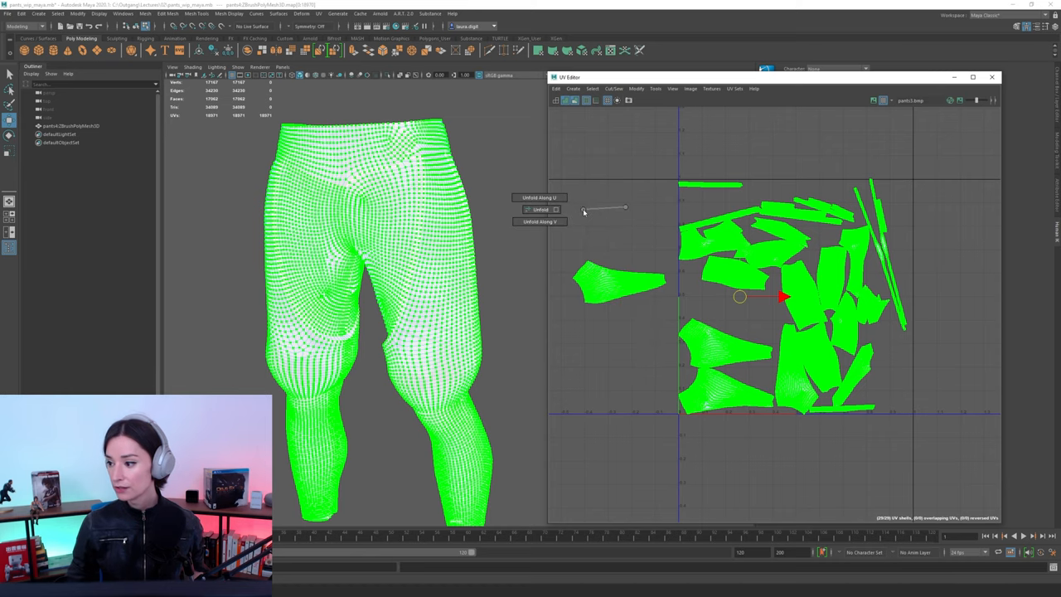
Unfold all pants shells at once, then reposition the curved arc-shaped pieces.
{"action": "left_click", "coordinate": [539, 208]}
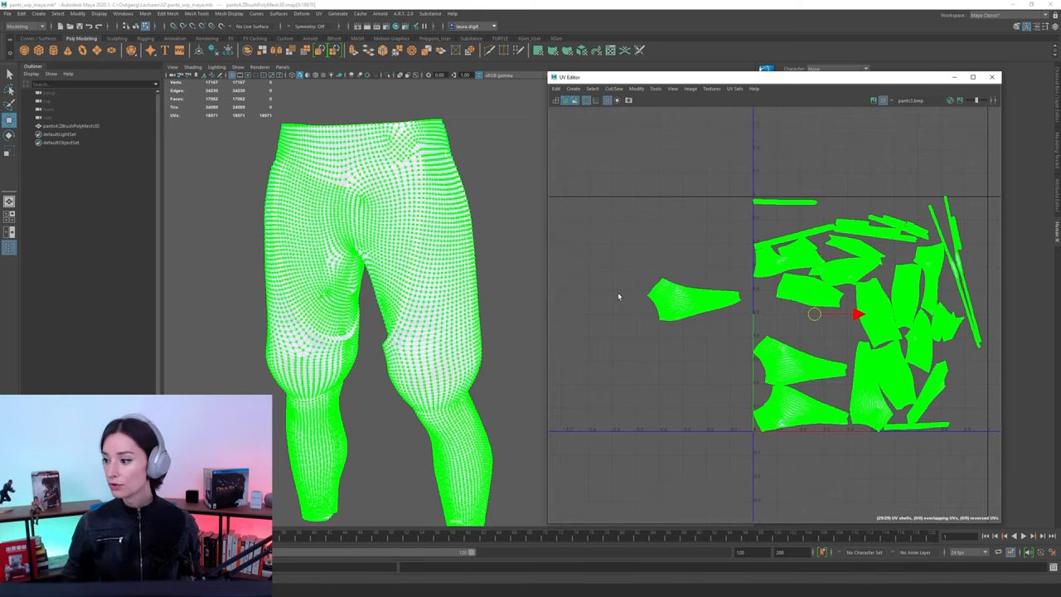
{"action": "mouse_move", "coordinate": [743, 143]}
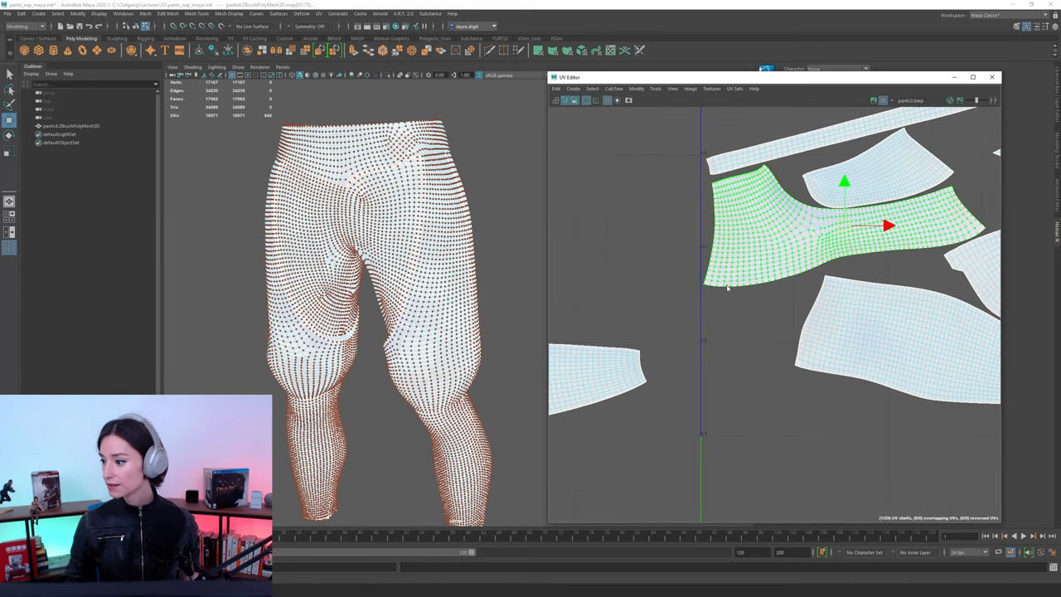
{"action": "left_click_drag", "start_coordinate": [886, 225], "coordinate": [787, 229]}
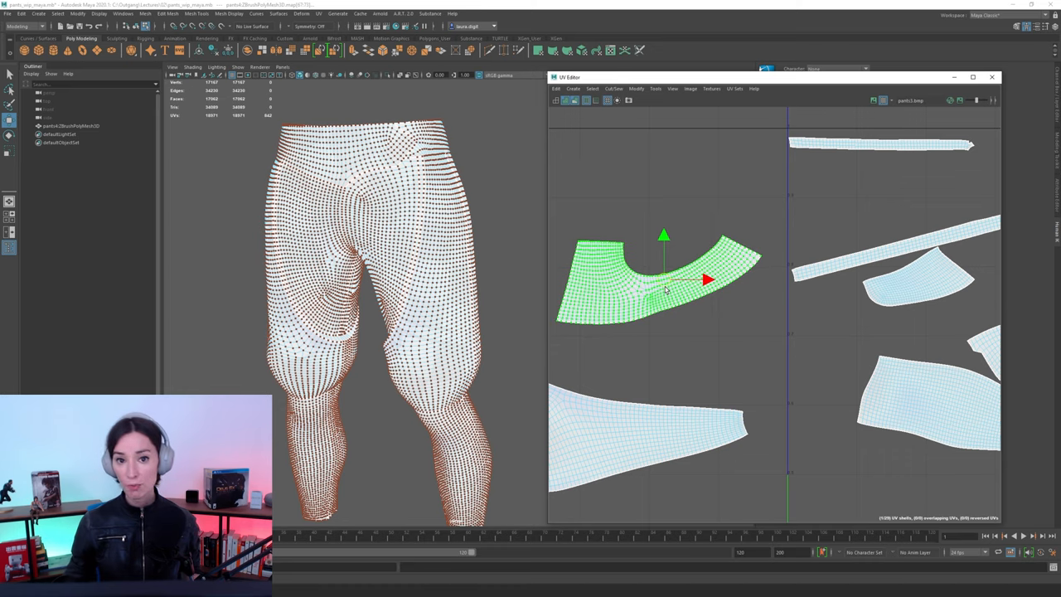
{"action": "left_click_drag", "start_coordinate": [706, 280], "coordinate": [901, 242]}
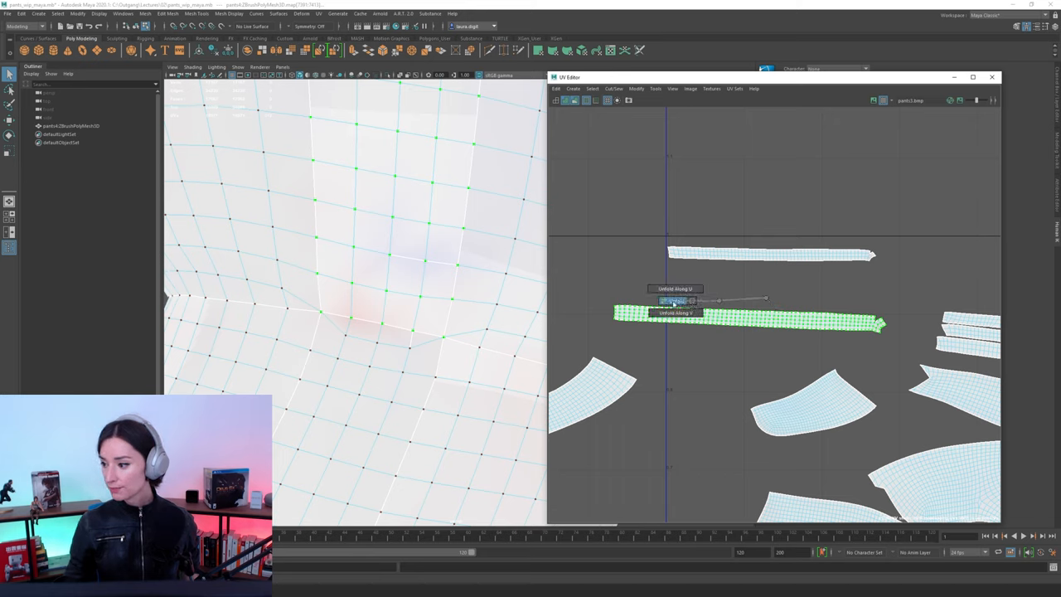
Straighten the long thin strip shell with Unfold Along.
{"action": "left_click", "coordinate": [675, 300]}
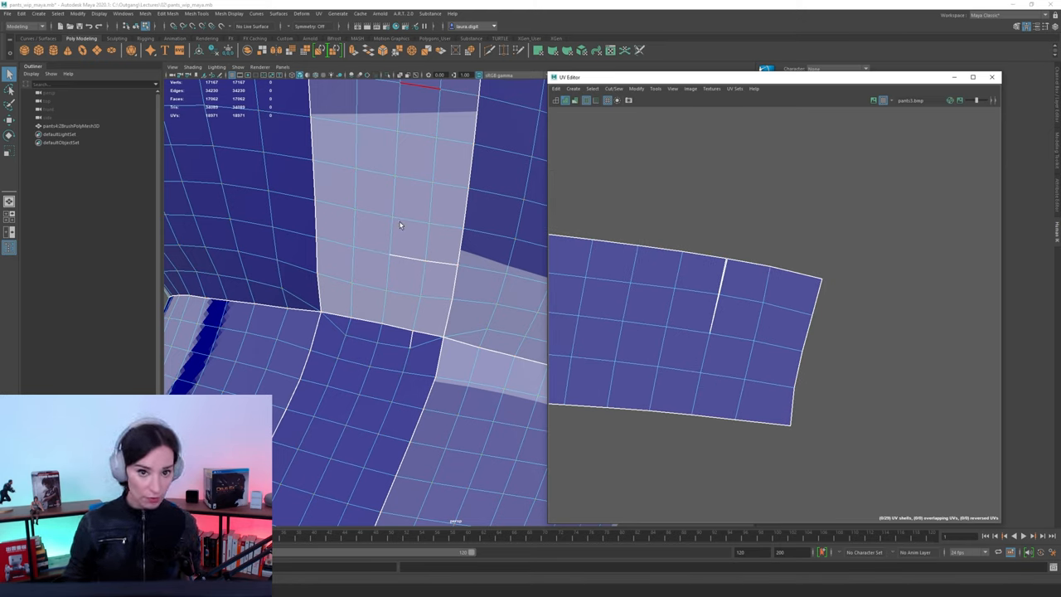
{"action": "mouse_move", "coordinate": [468, 205]}
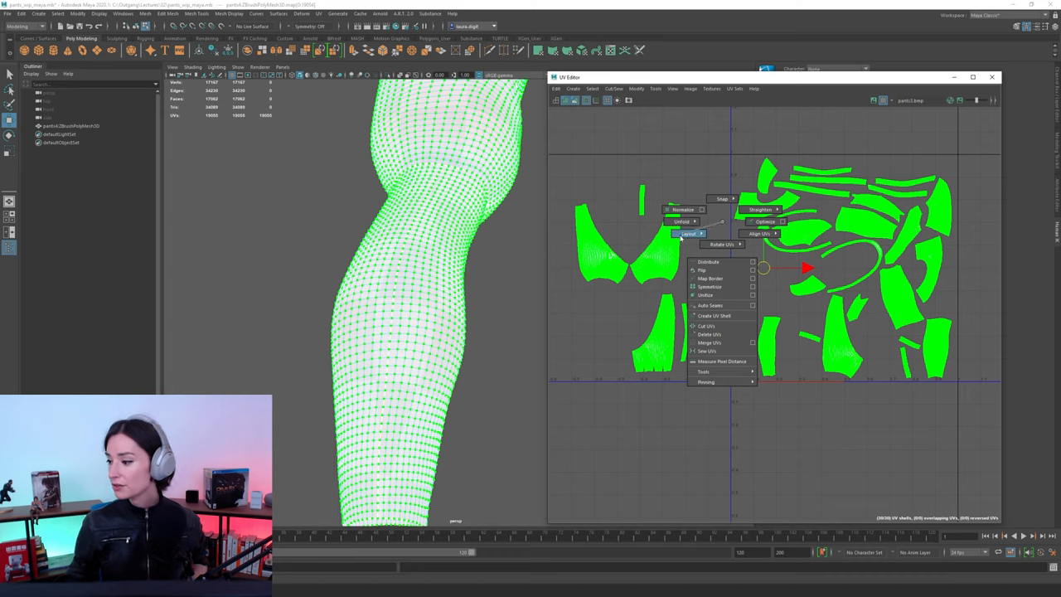
Change the Layout Shell Rotation setting and repack all UV shells.
{"action": "left_click", "coordinate": [701, 234]}
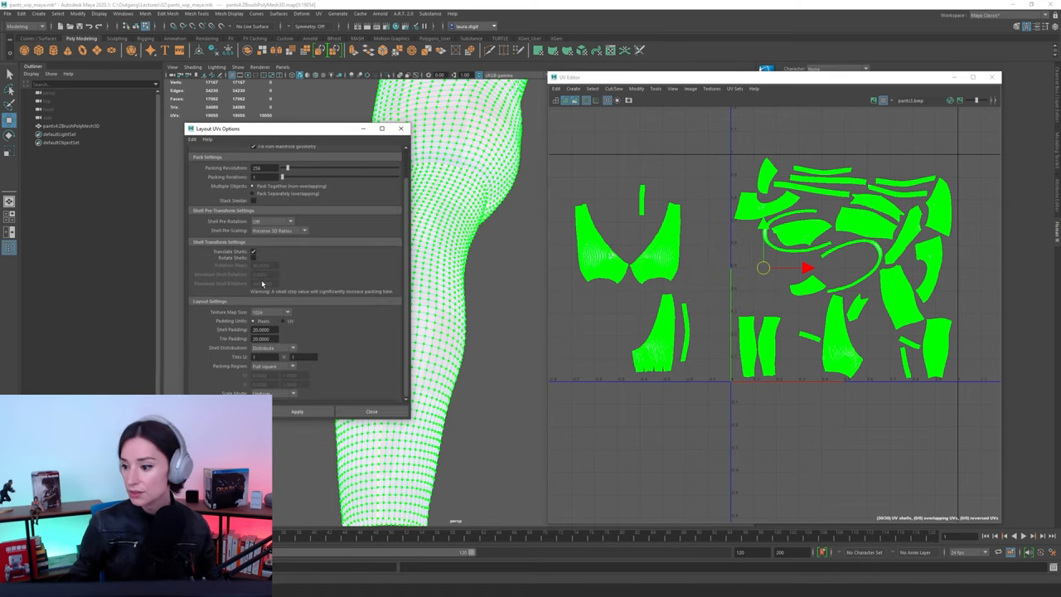
{"action": "left_click", "coordinate": [274, 222]}
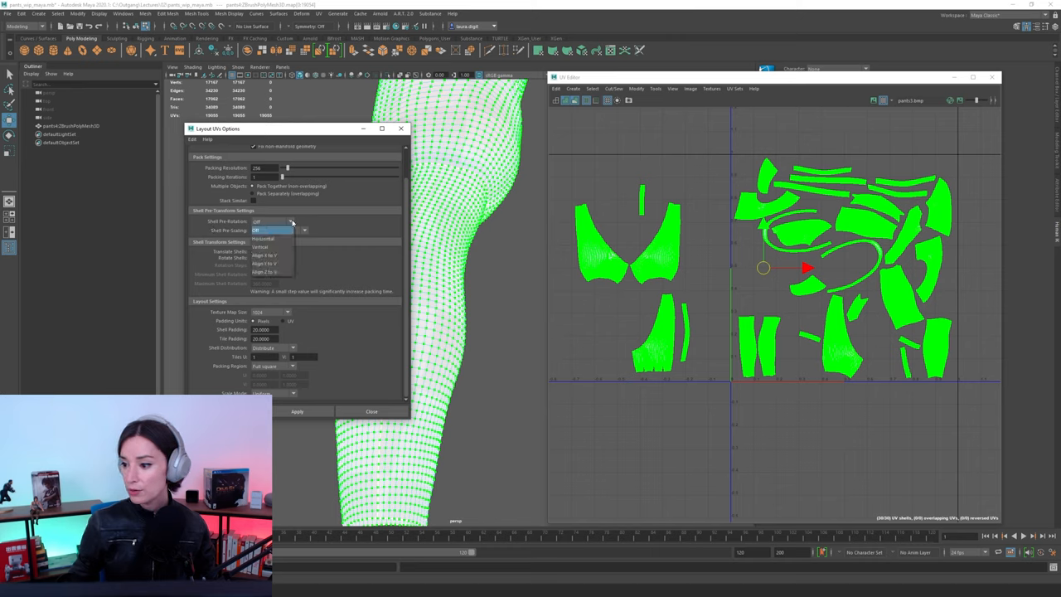
{"action": "mouse_move", "coordinate": [280, 264]}
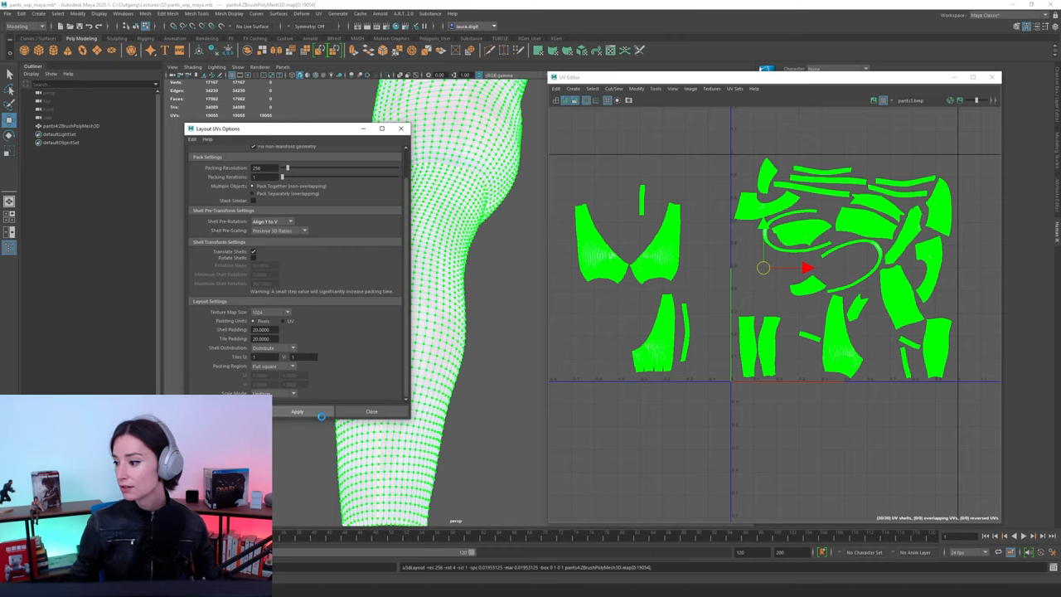
{"action": "left_click", "coordinate": [297, 411]}
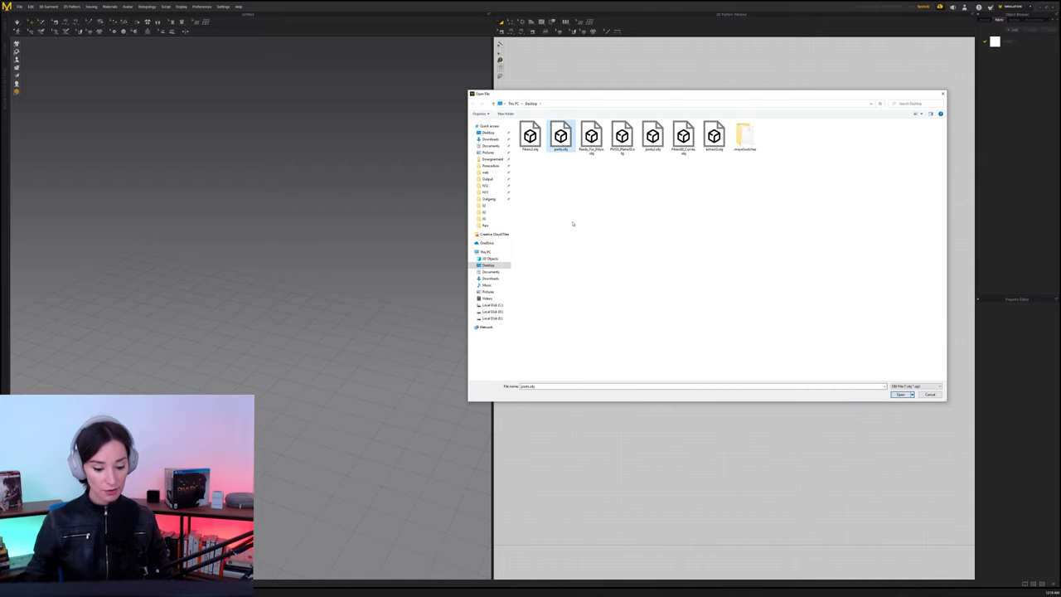
Import the exported pants OBJ with confirmed load-type settings as a garment.
{"action": "left_click", "coordinate": [900, 395]}
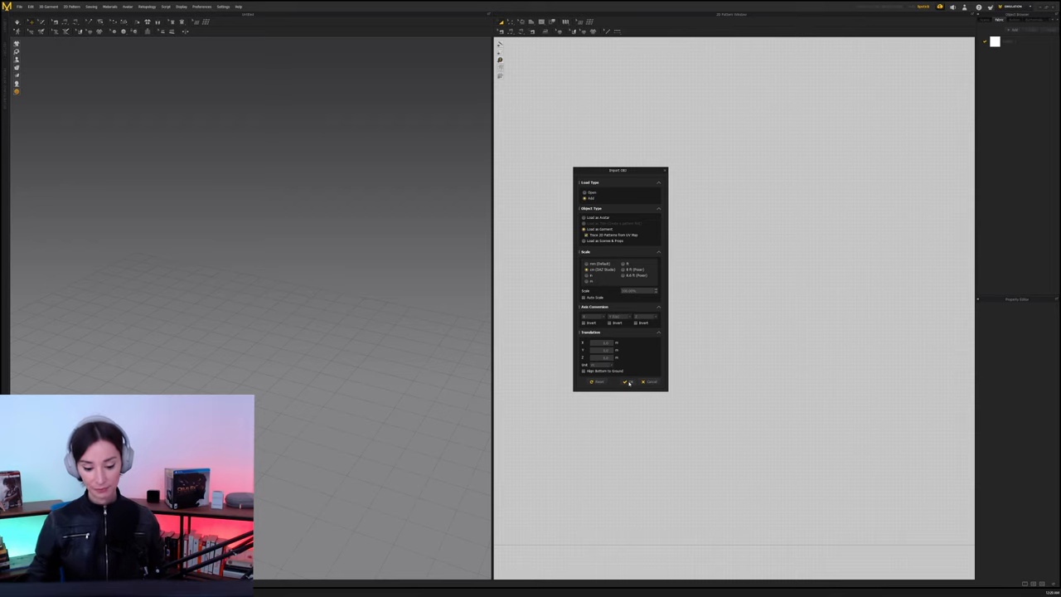
{"action": "left_click", "coordinate": [598, 381]}
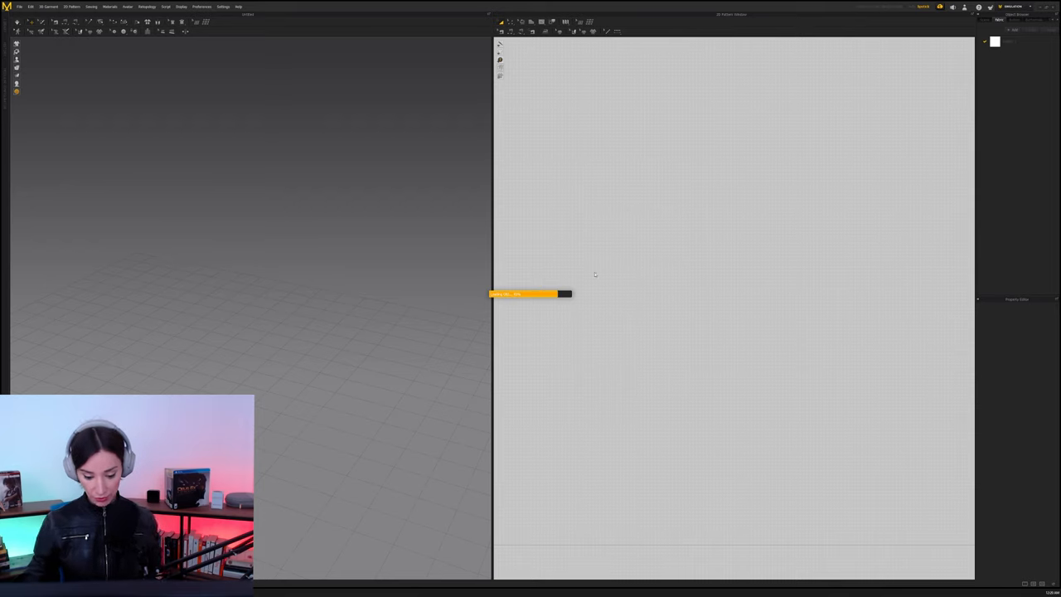
{"action": "mouse_move", "coordinate": [579, 262]}
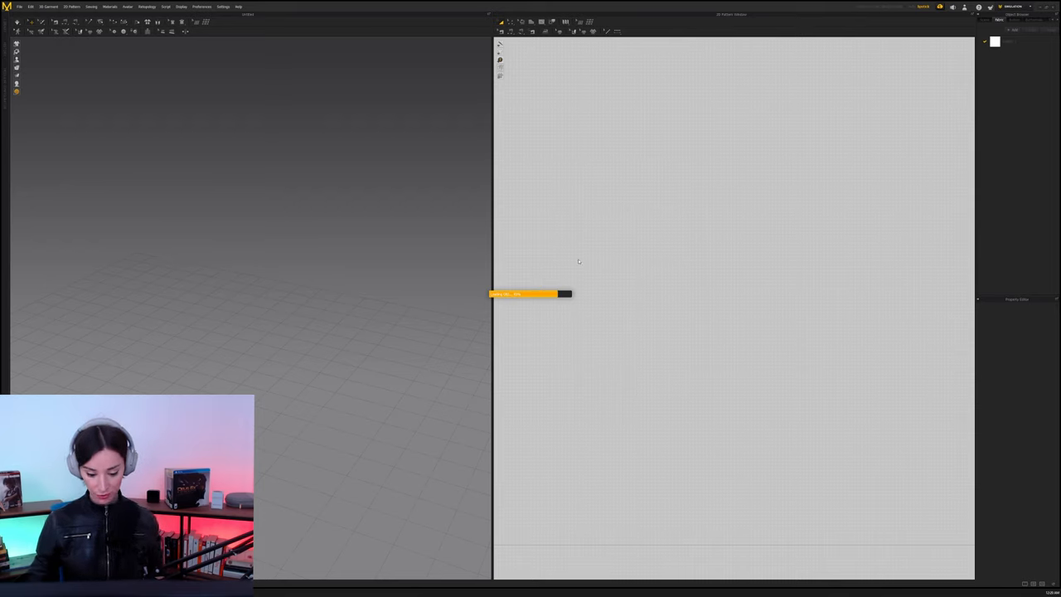